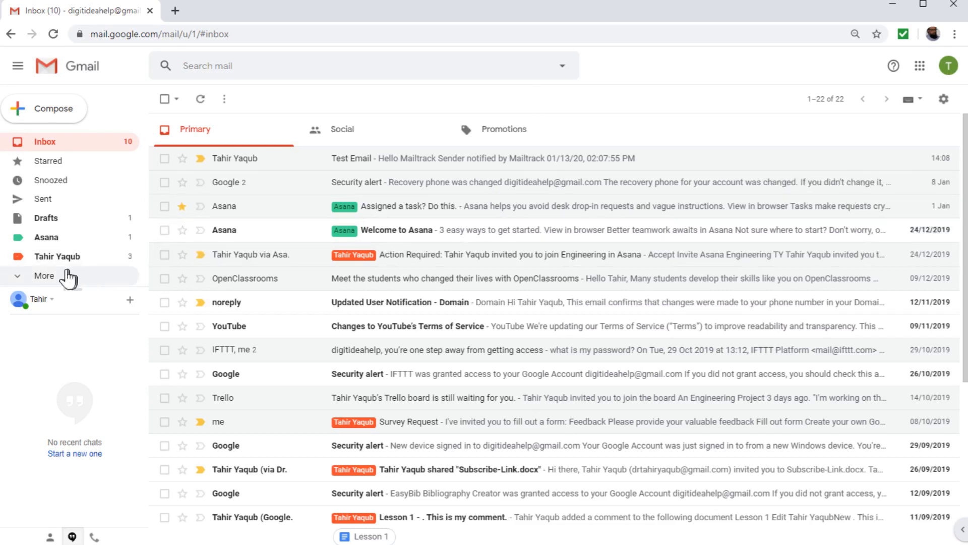
mouse_move(349, 210)
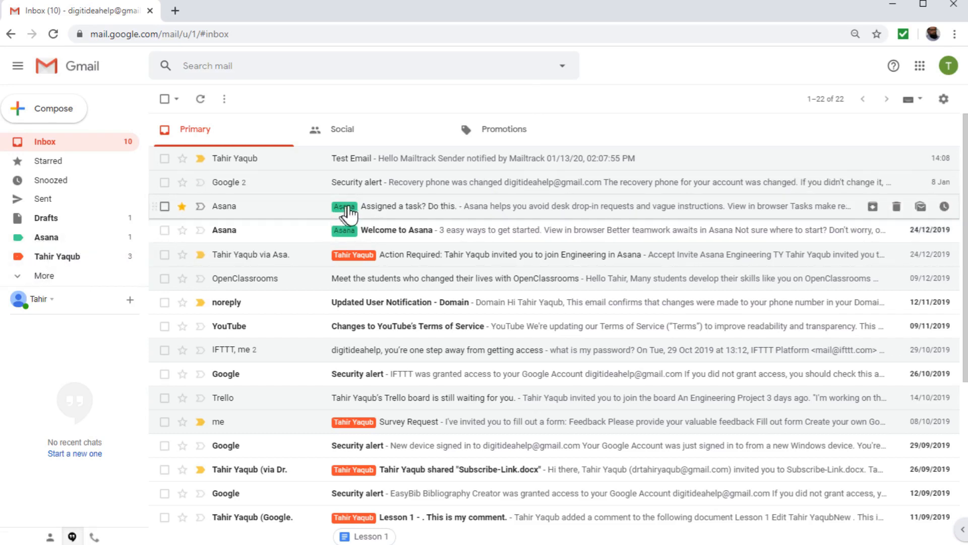
mouse_move(358, 216)
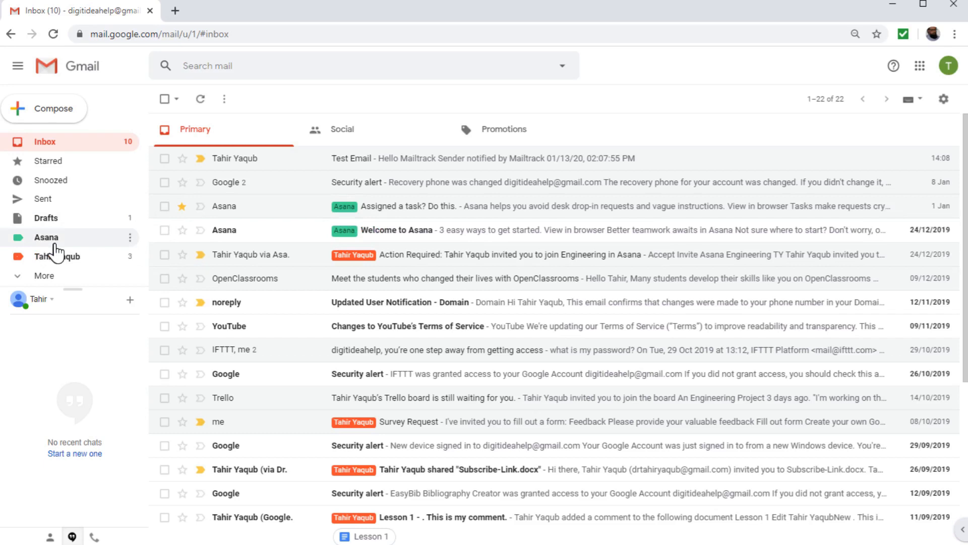
mouse_move(46, 240)
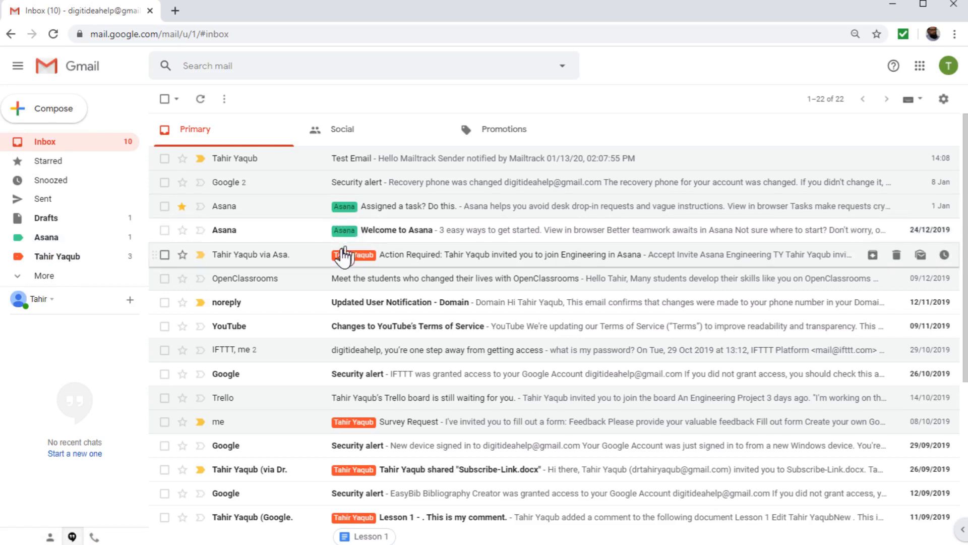
mouse_move(353, 254)
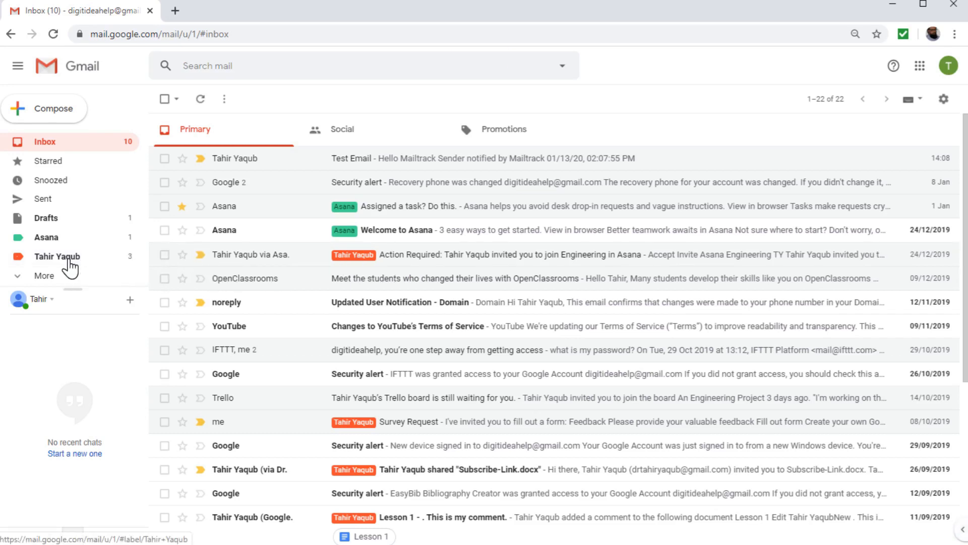
left_click(57, 256)
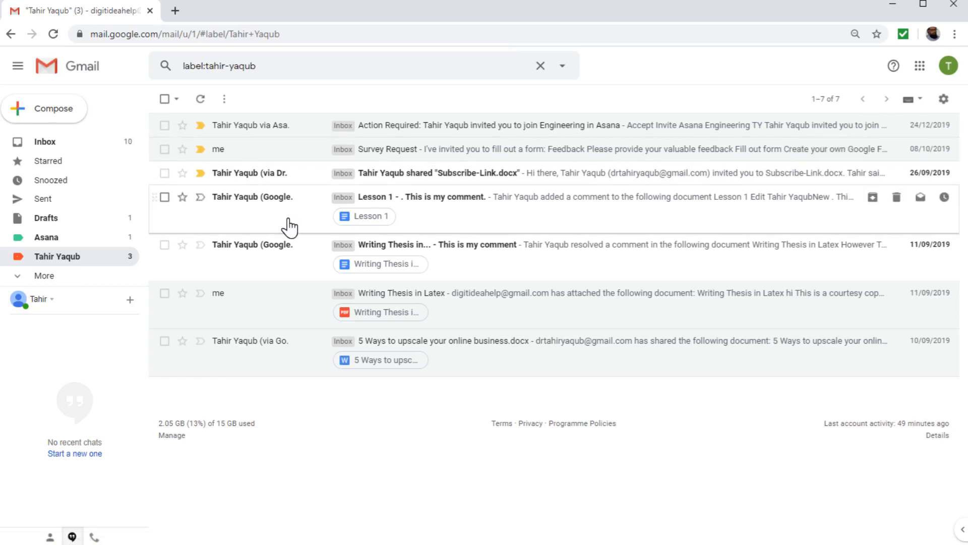
left_click(45, 141)
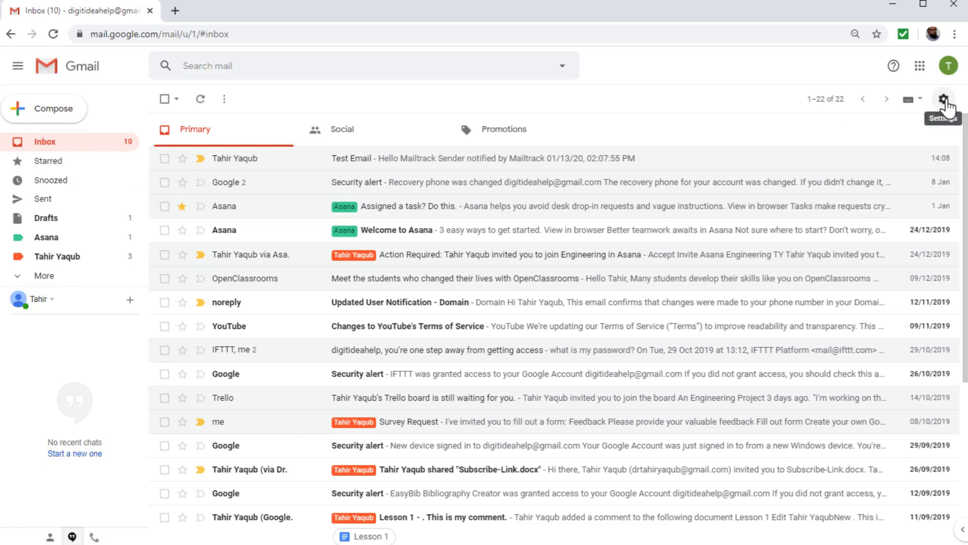
left_click(943, 99)
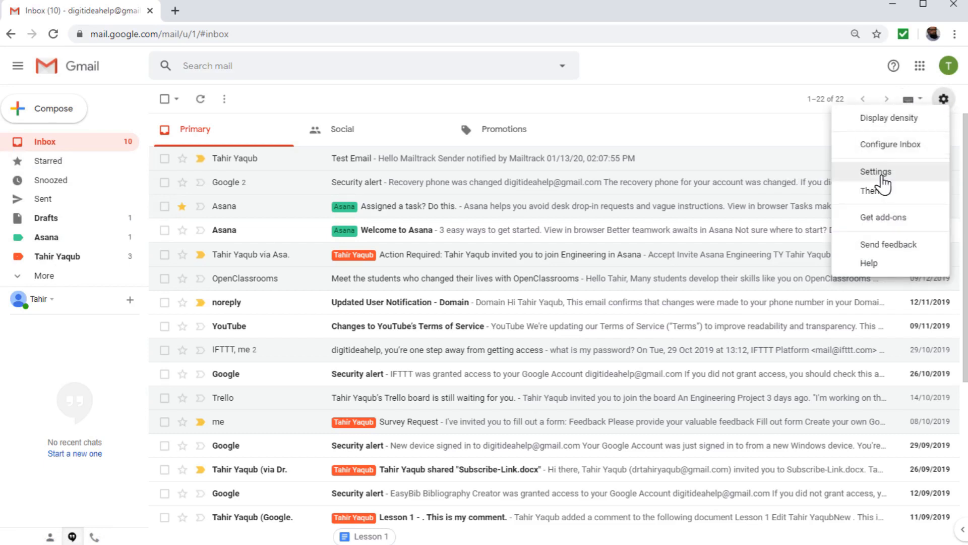
left_click(875, 172)
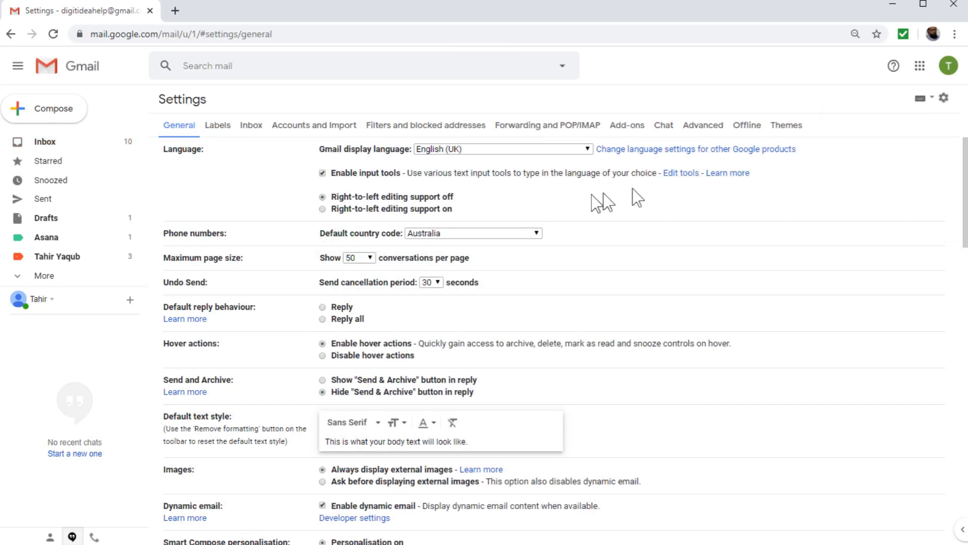
mouse_move(617, 231)
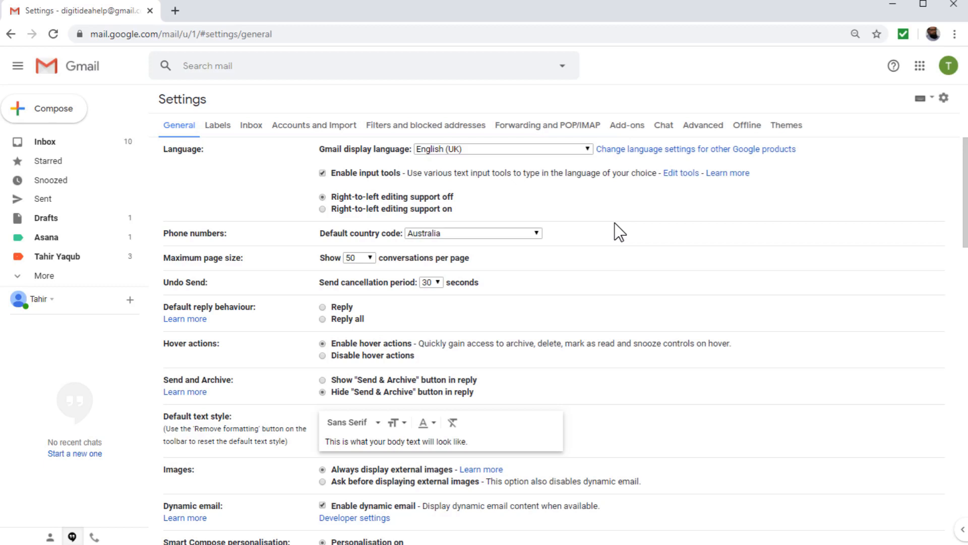
mouse_move(229, 151)
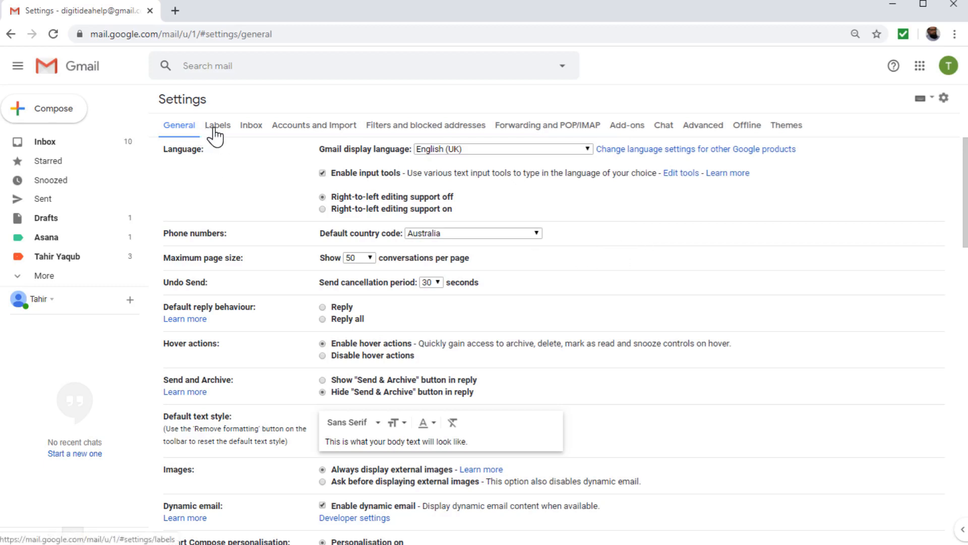
left_click(218, 126)
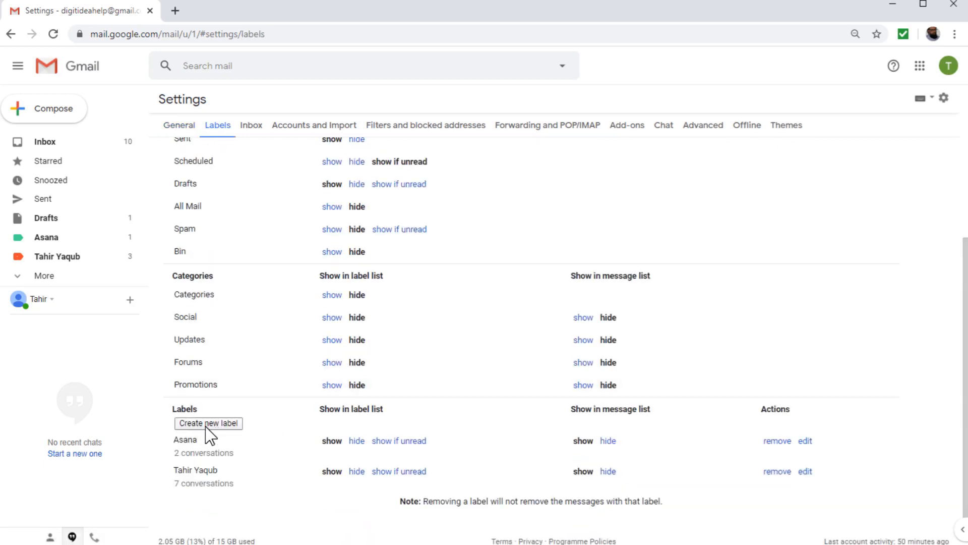
left_click(208, 423)
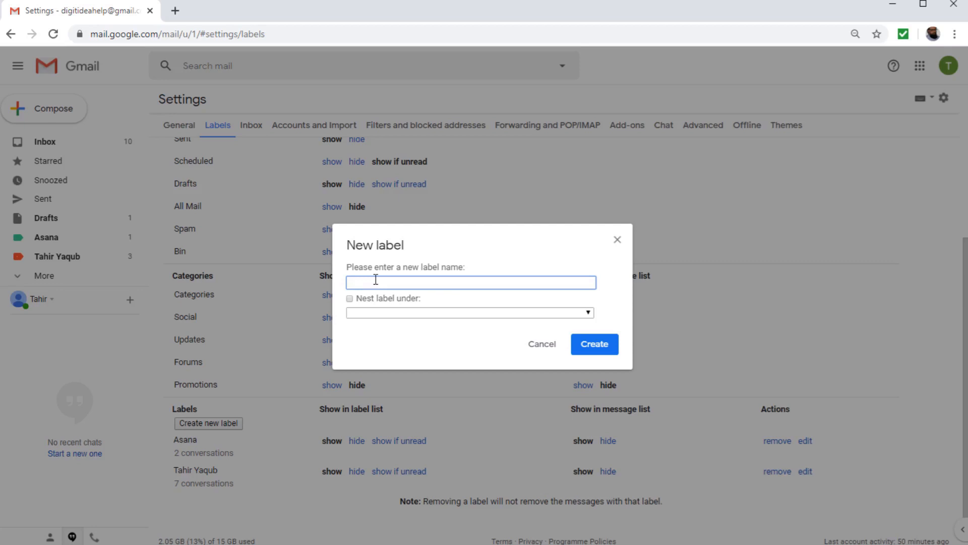
type("Diploma")
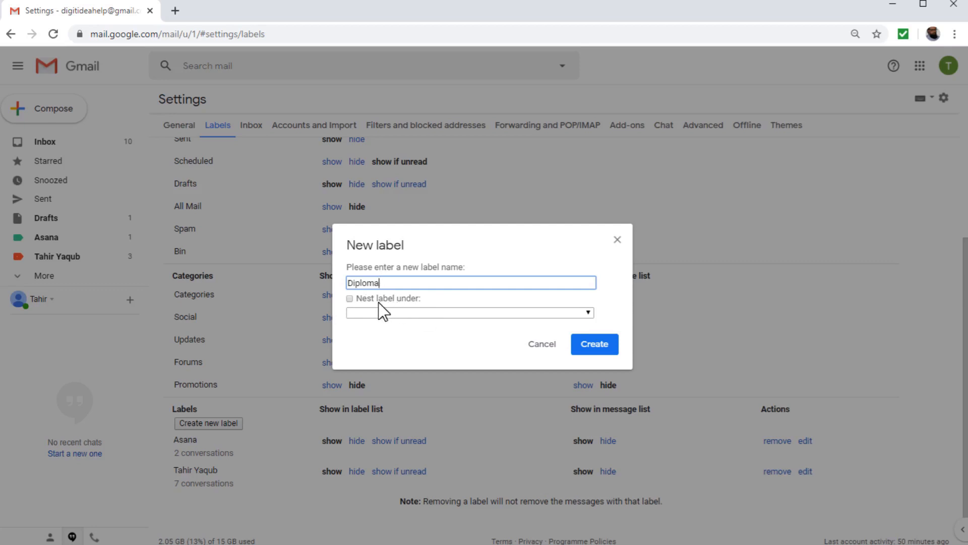
left_click(350, 298)
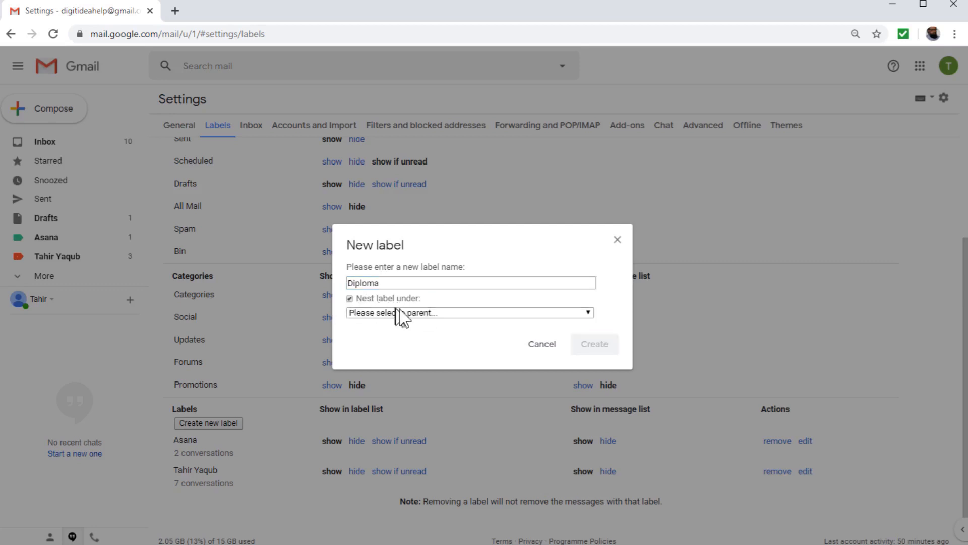
left_click(470, 312)
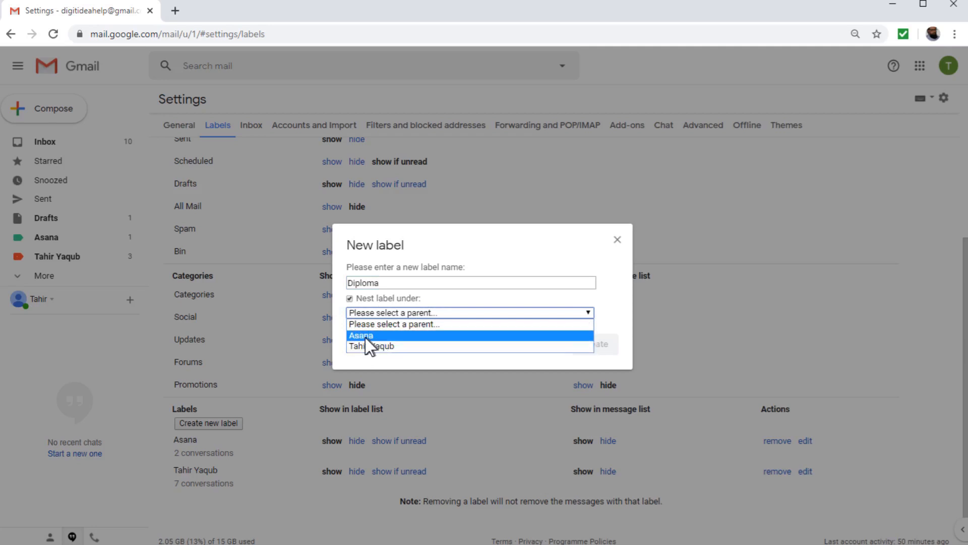
mouse_move(389, 346)
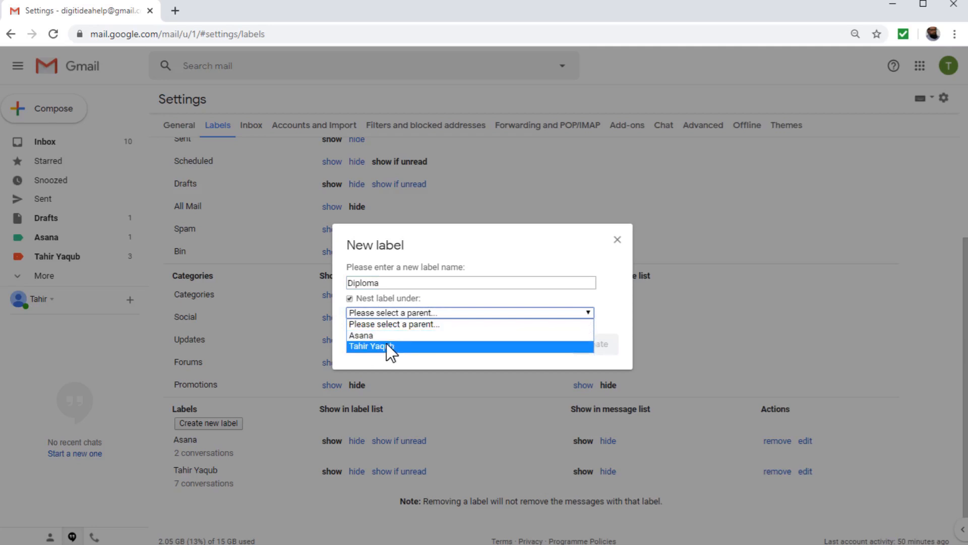
left_click(371, 346)
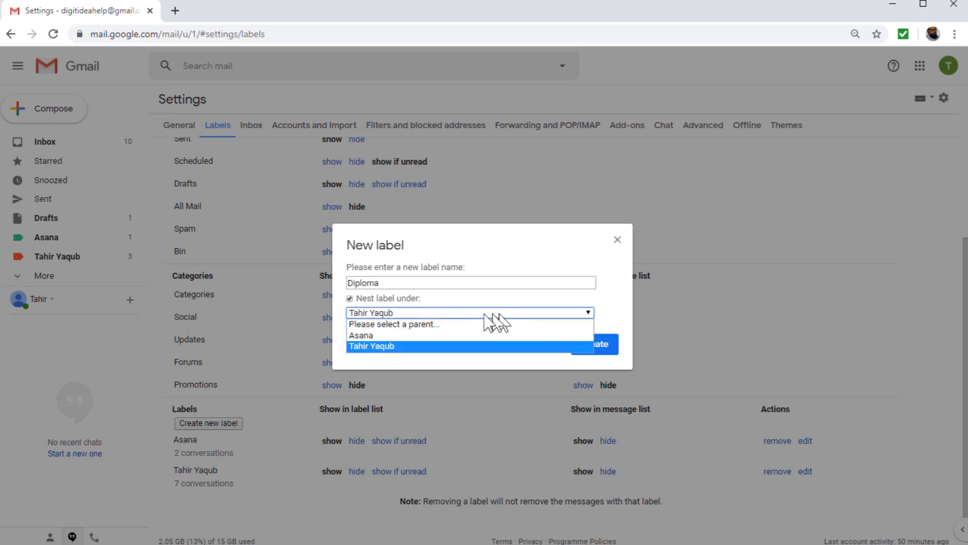
left_click(393, 324)
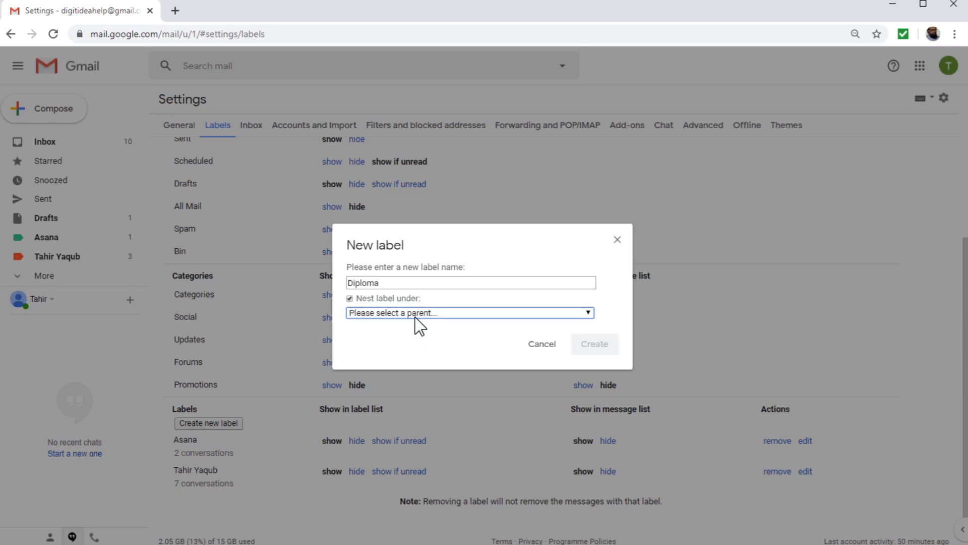
mouse_move(355, 305)
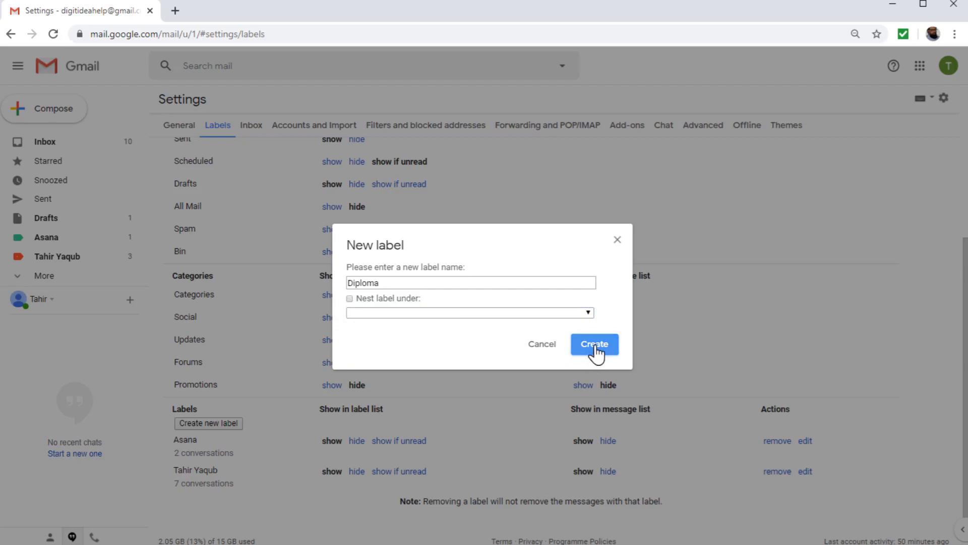
left_click(593, 344)
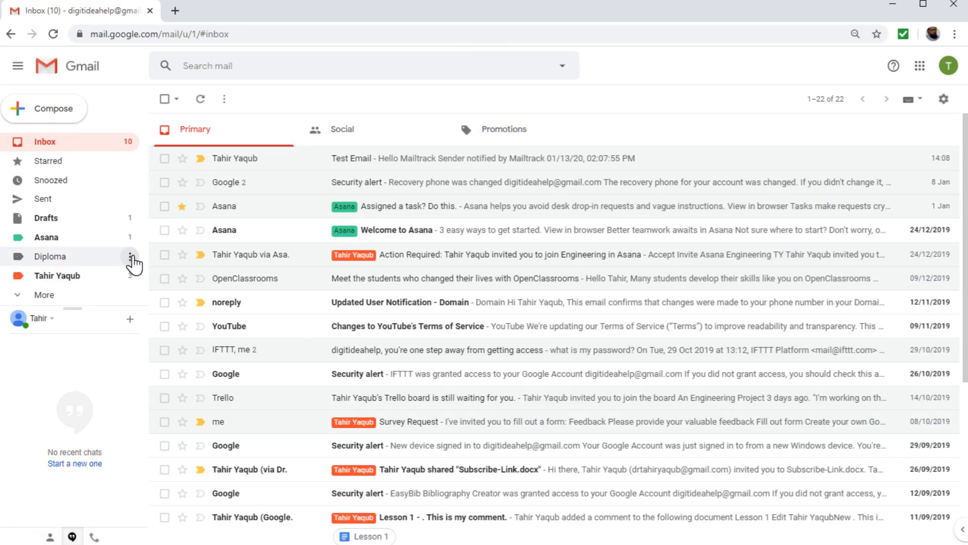
Apply a colour swatch to the Diploma label from its options menu.
left_click(129, 256)
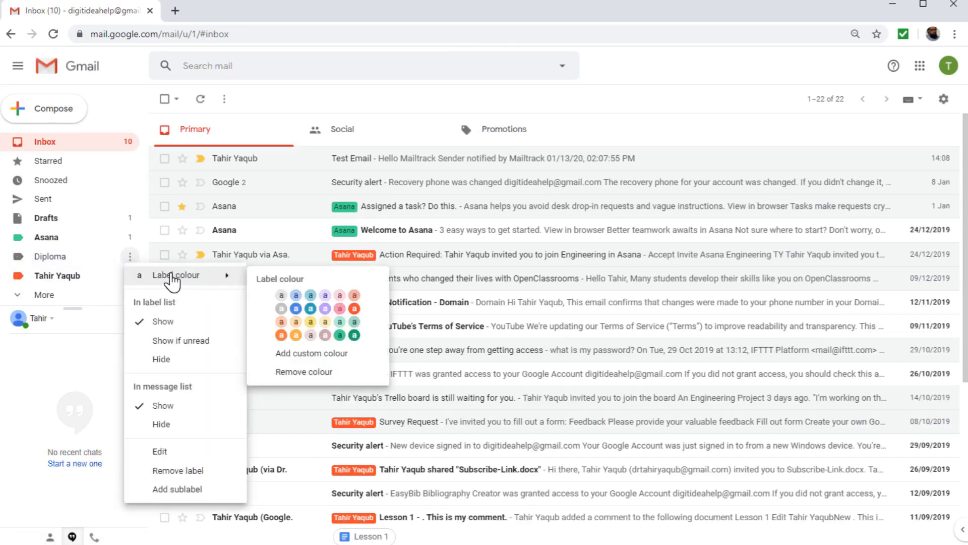
mouse_move(310, 309)
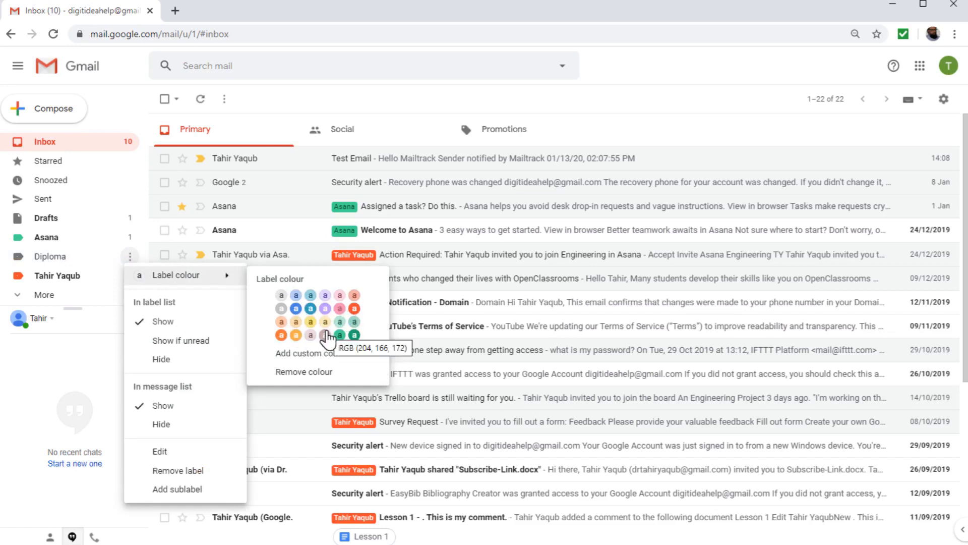
left_click(324, 334)
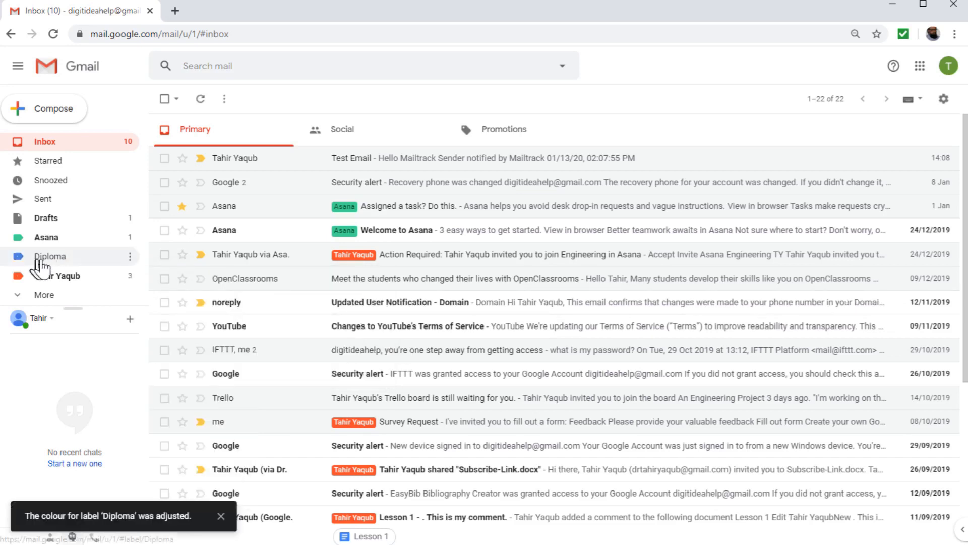
mouse_move(50, 262)
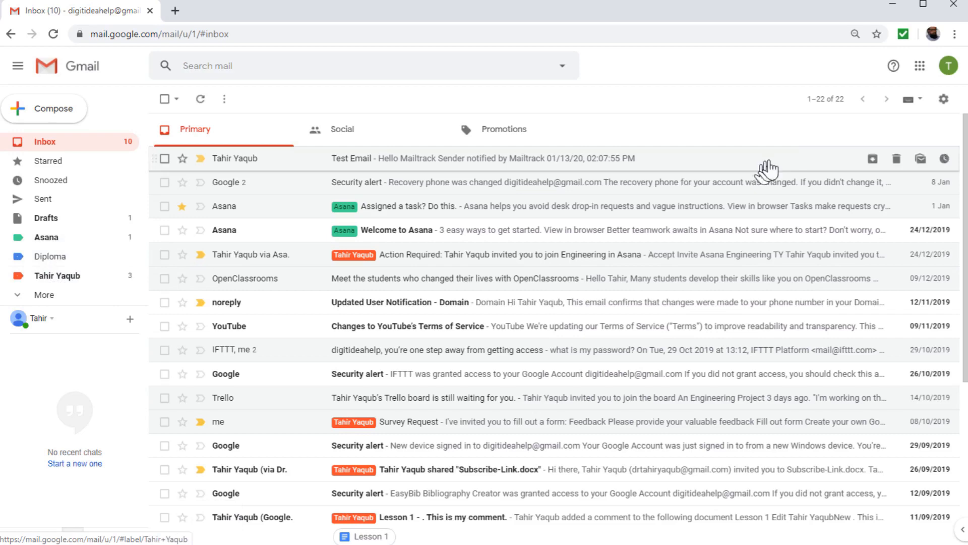
Reopen Labels settings and review Diploma's entry showing 0 conversations.
left_click(943, 99)
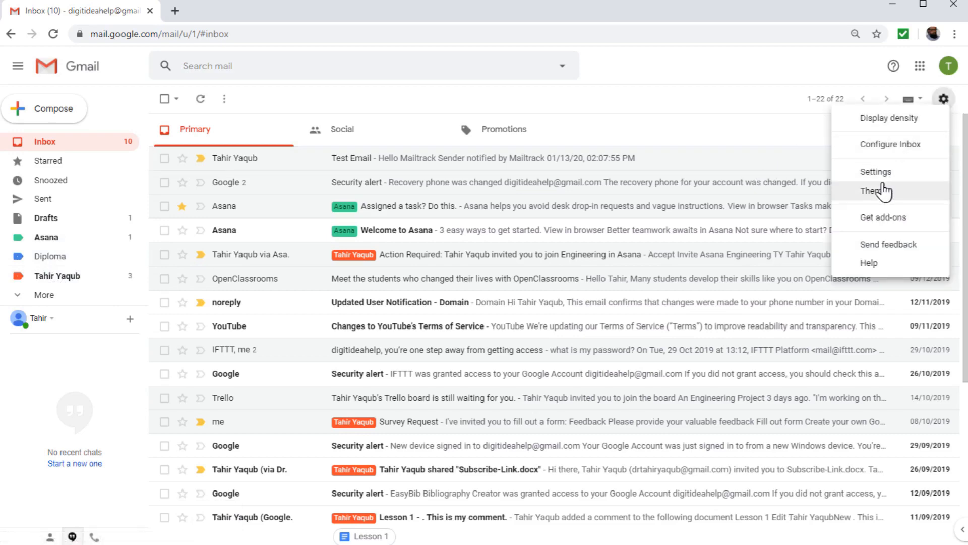
left_click(876, 170)
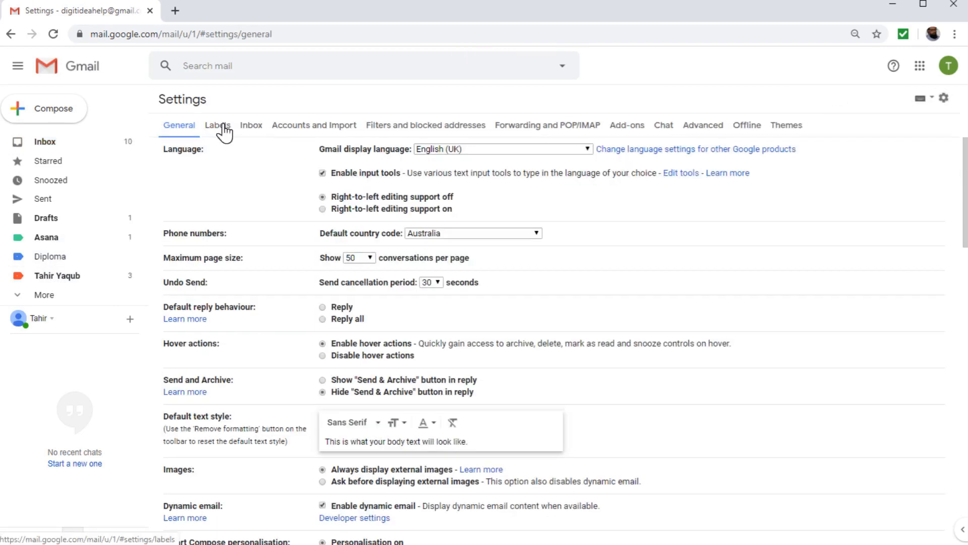
left_click(217, 125)
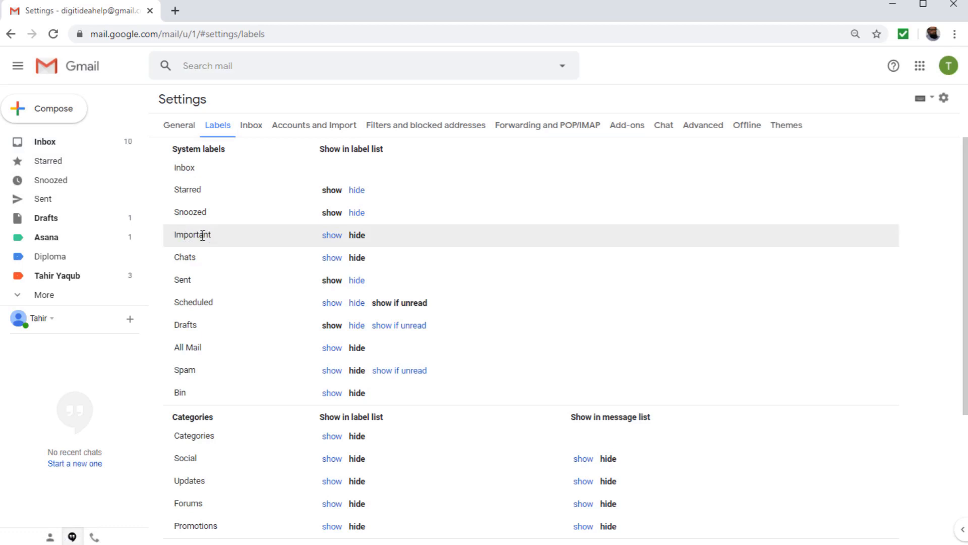
mouse_move(193, 352)
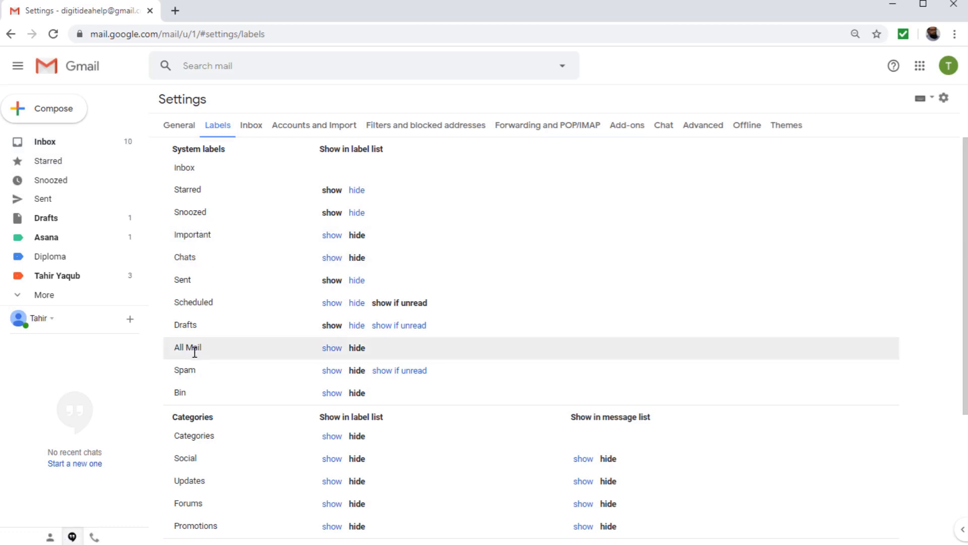
scroll("down", 3)
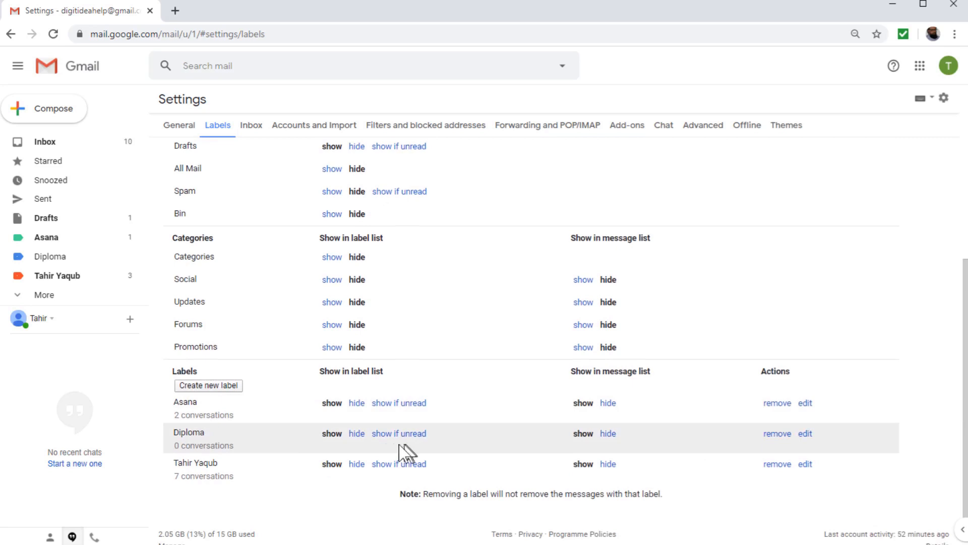
mouse_move(212, 476)
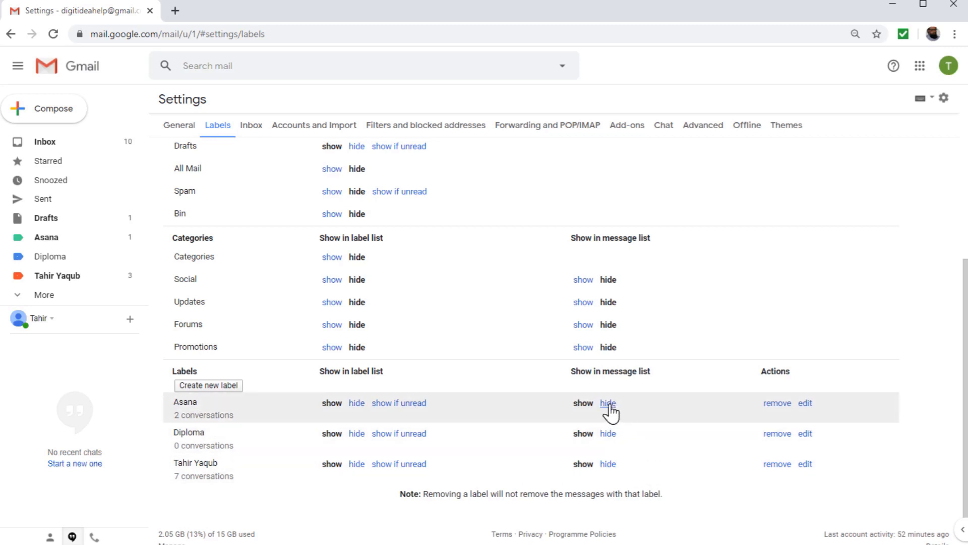
mouse_move(776, 403)
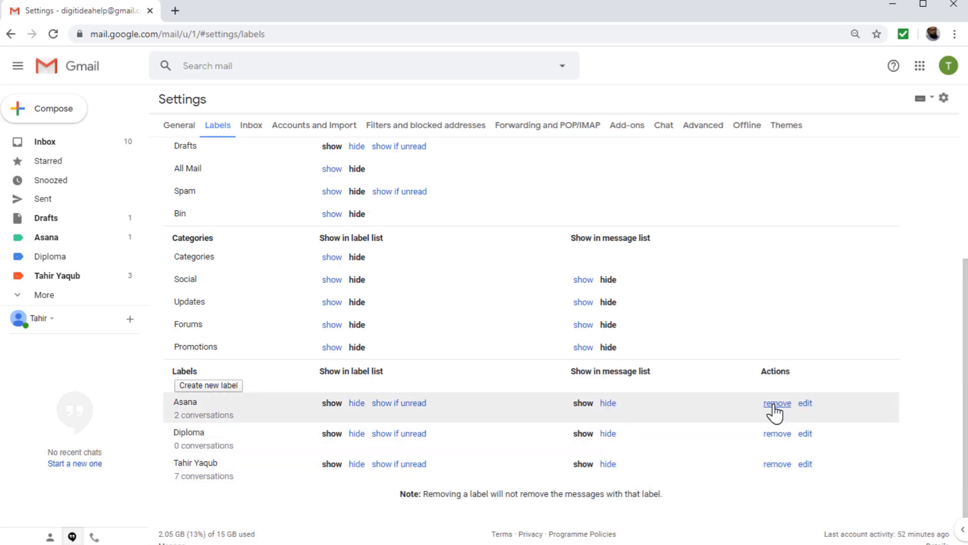
left_click(805, 402)
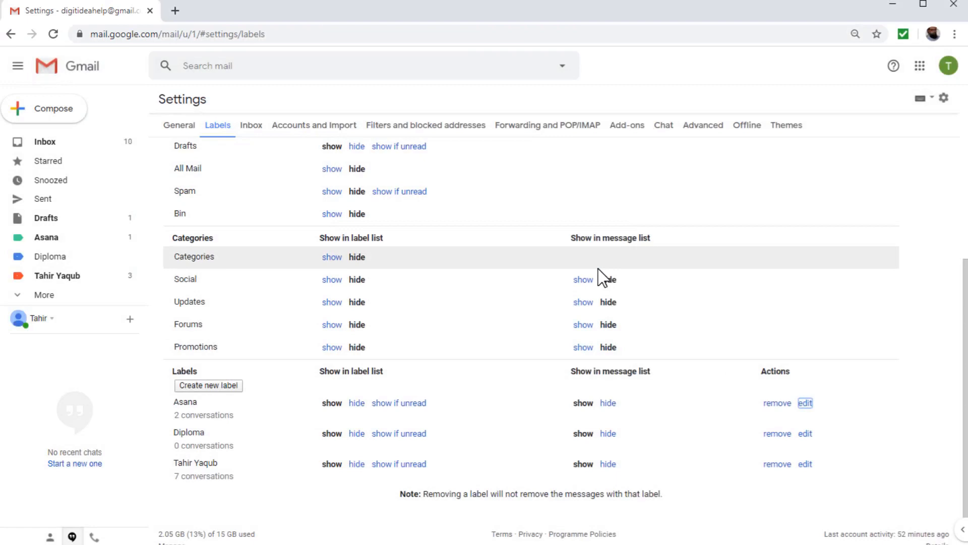
mouse_move(542, 256)
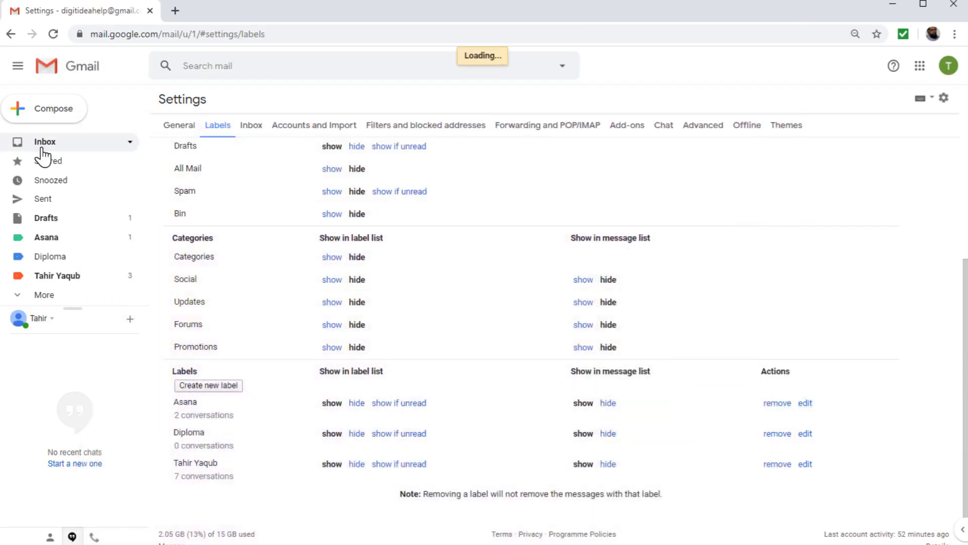
Star the Test Email message and check the Starred view's three conversations.
left_click(44, 141)
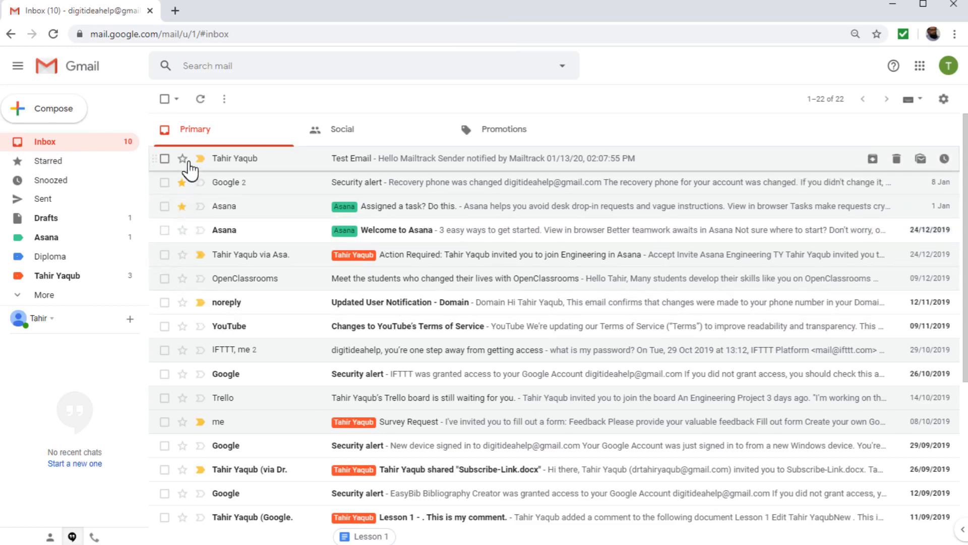
left_click(182, 158)
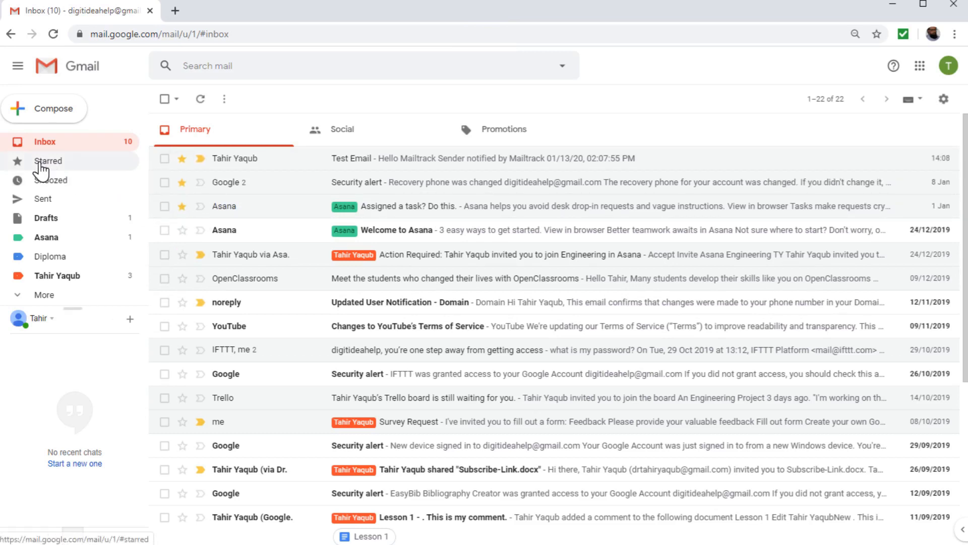
mouse_move(47, 167)
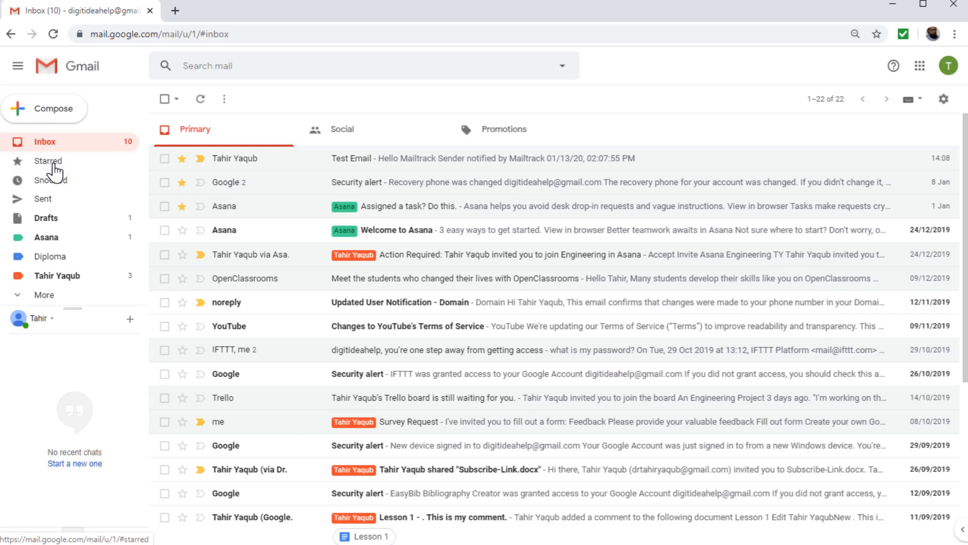
left_click(47, 160)
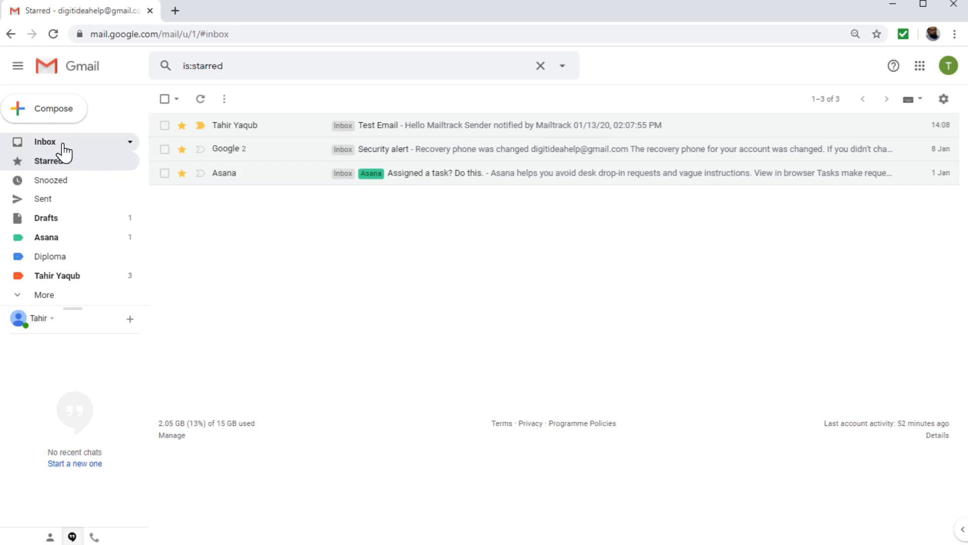
left_click(45, 141)
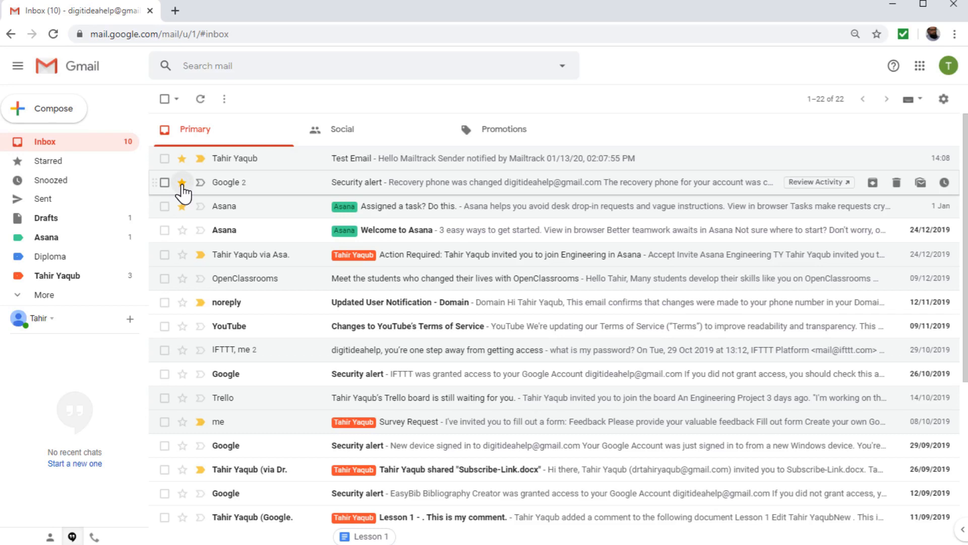
left_click(183, 182)
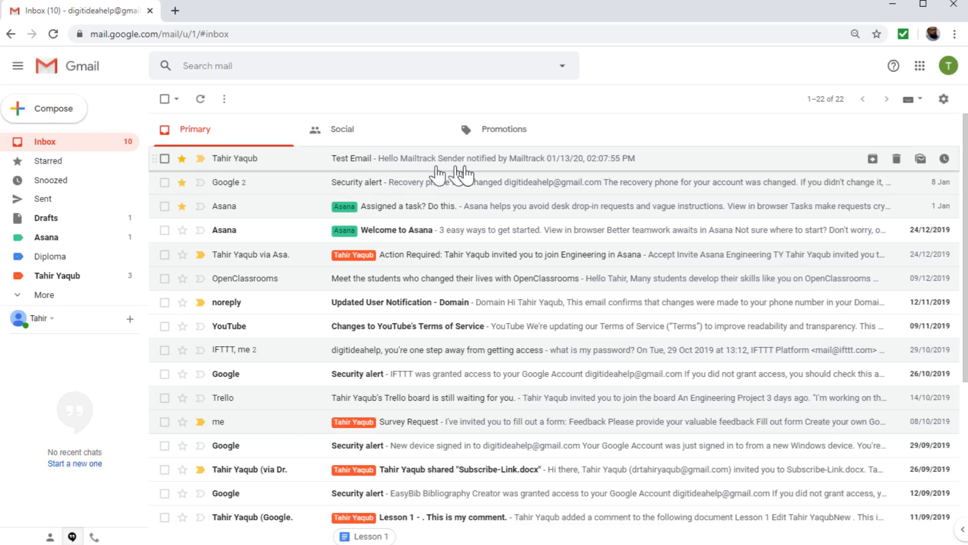
Drag the purple question mark and remaining icons into in-use stars, then save.
left_click(943, 99)
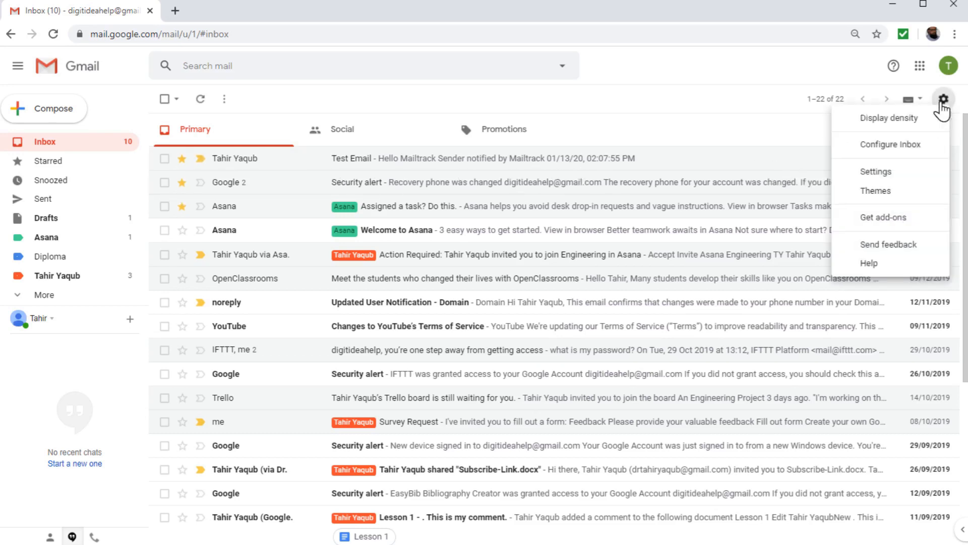
left_click(875, 171)
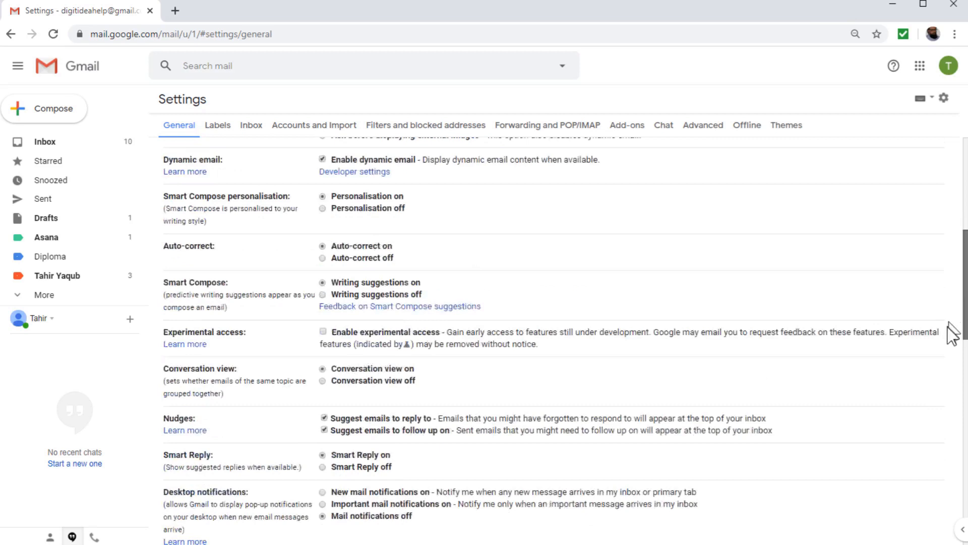
scroll("down", 3)
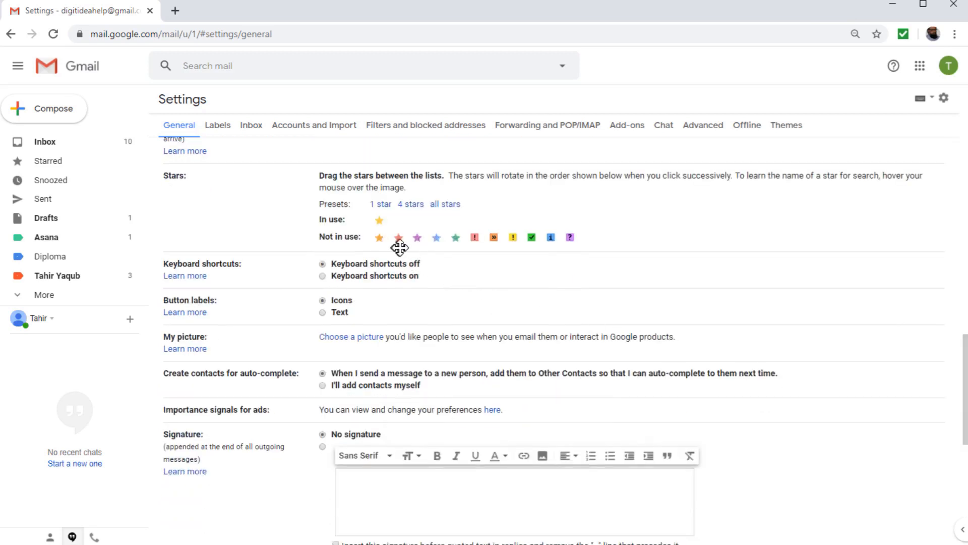
mouse_move(567, 278)
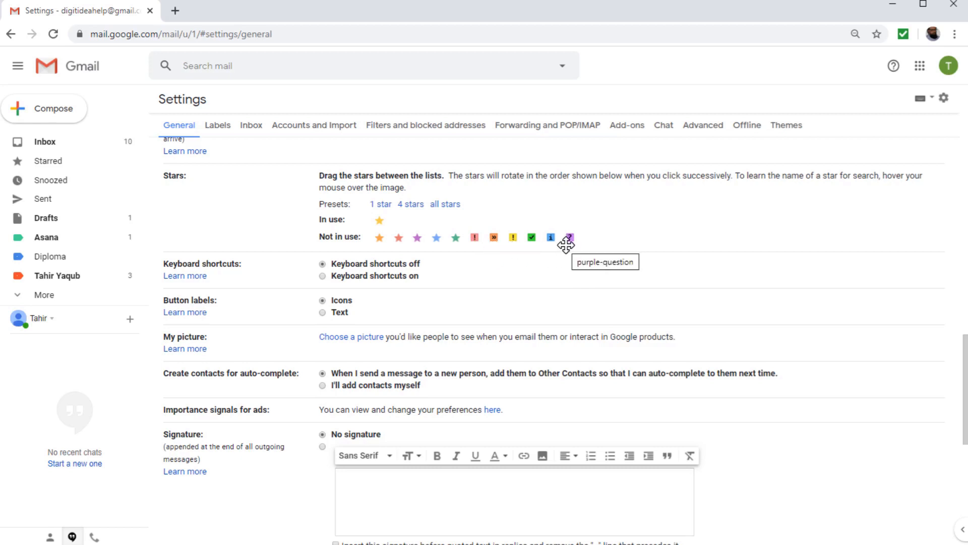
mouse_move(580, 256)
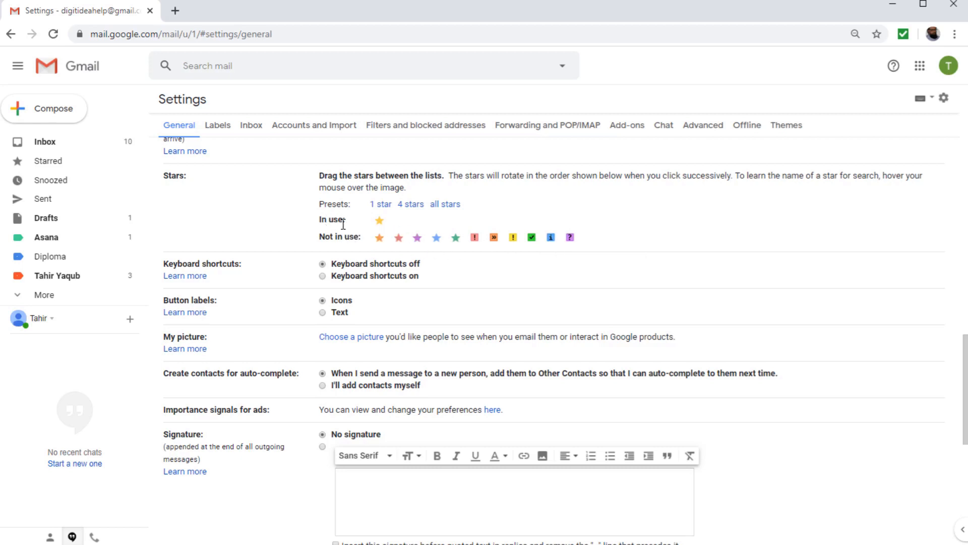
mouse_move(337, 238)
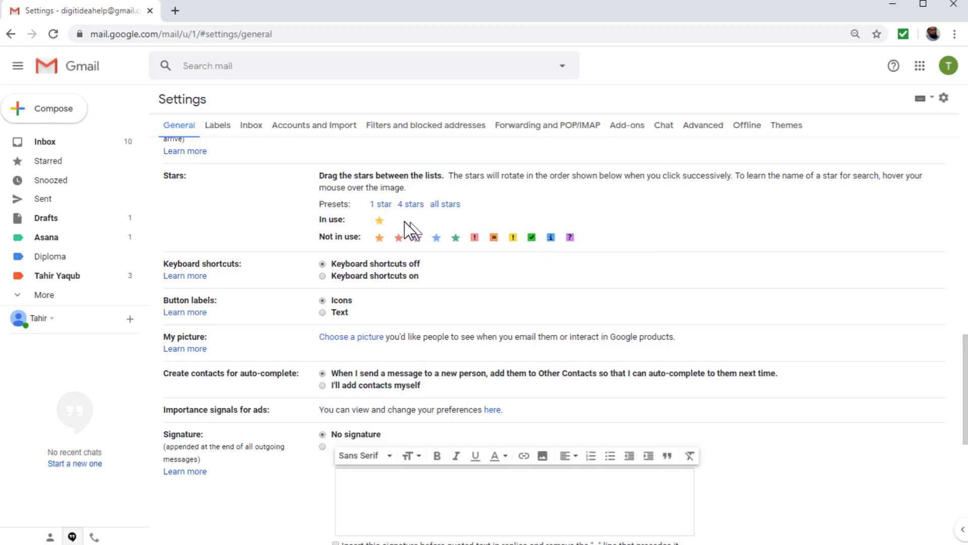
mouse_move(570, 239)
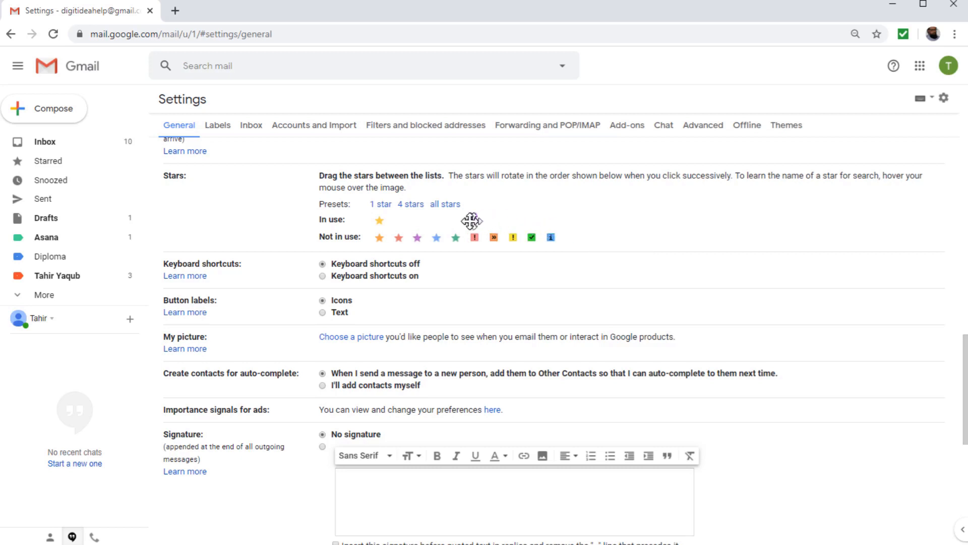
left_click_drag(472, 221, 398, 219)
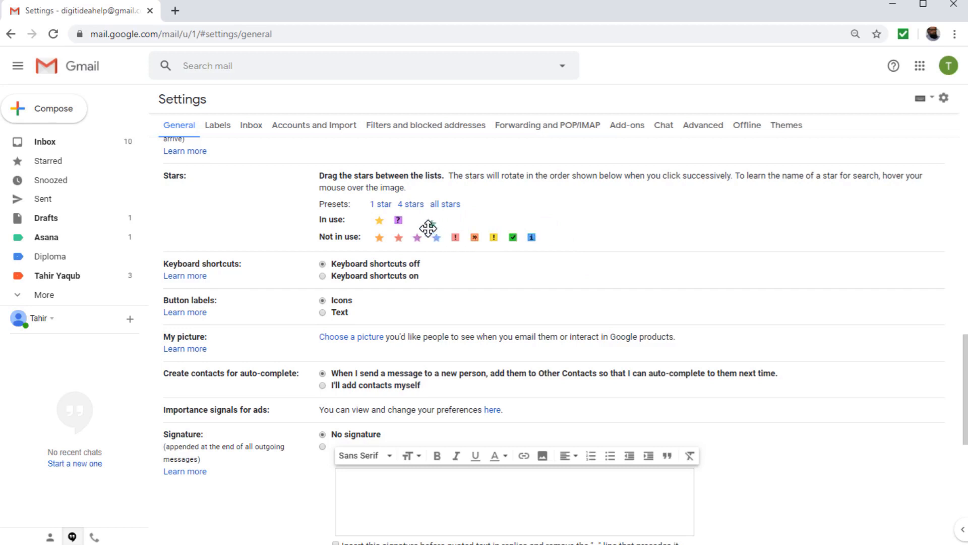
left_click_drag(436, 237, 417, 220)
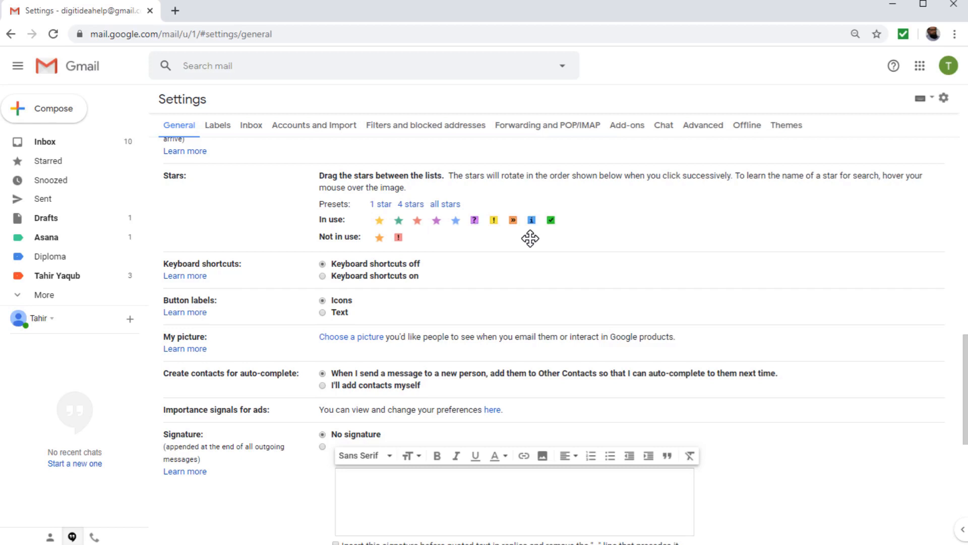
mouse_move(474, 220)
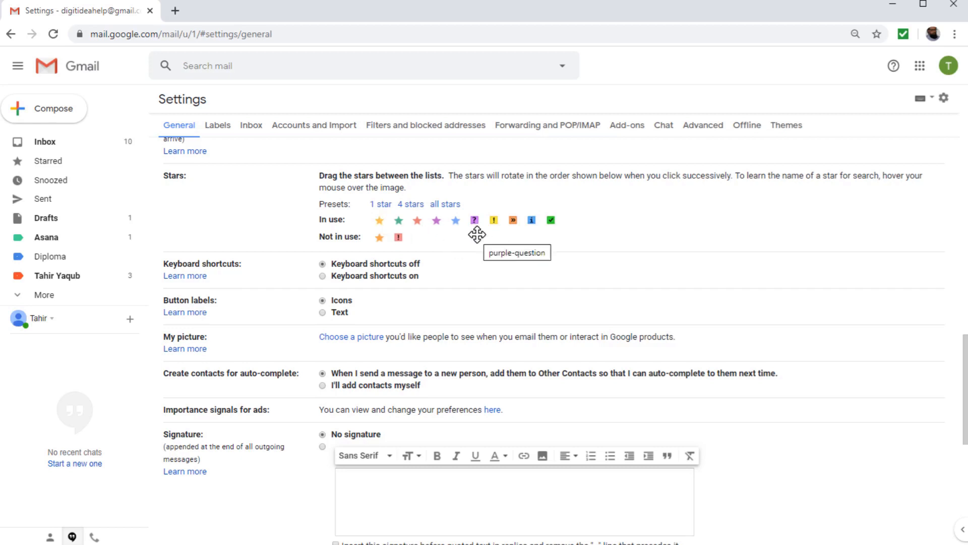
scroll("down", 3)
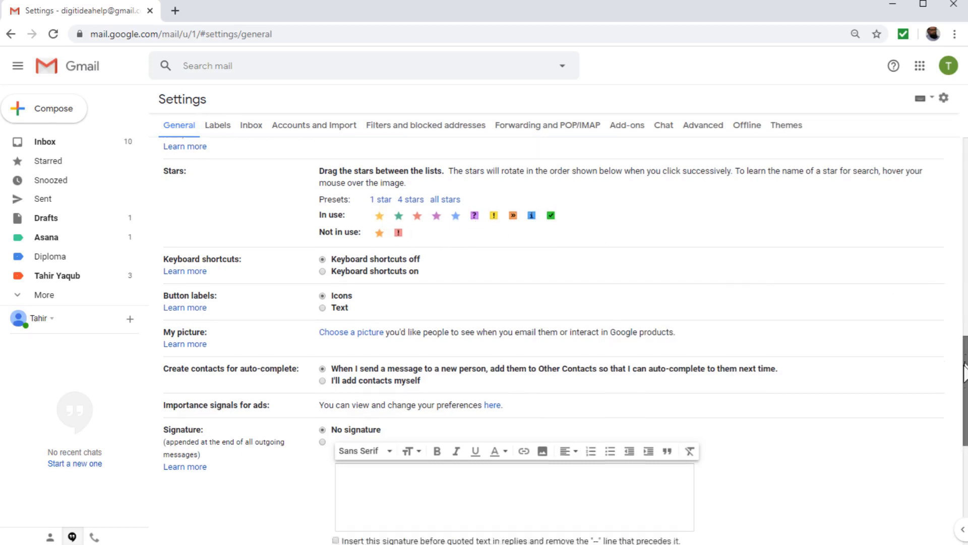
scroll("down", 3)
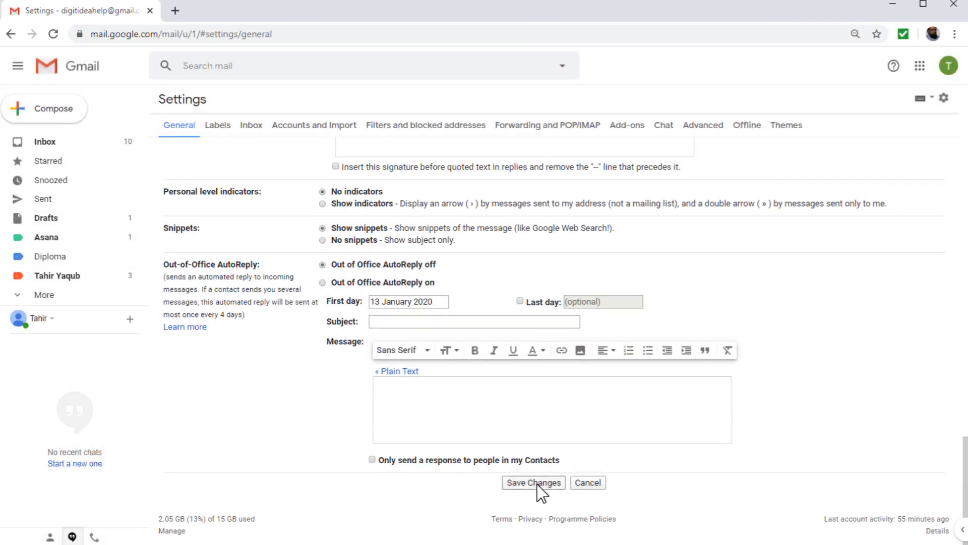
left_click(533, 482)
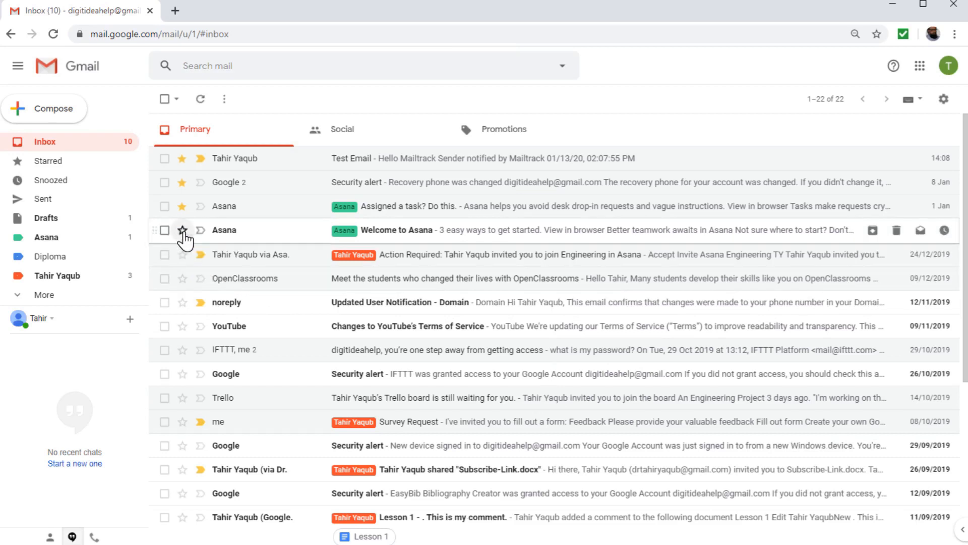
Cycle the Welcome to Asana message's star through the icons to the yellow exclamation.
left_click(182, 230)
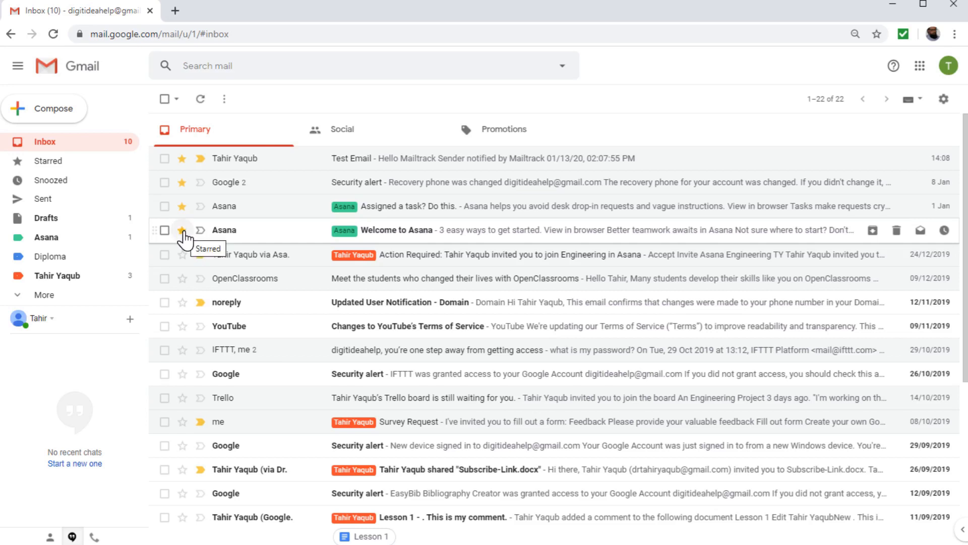
left_click(182, 230)
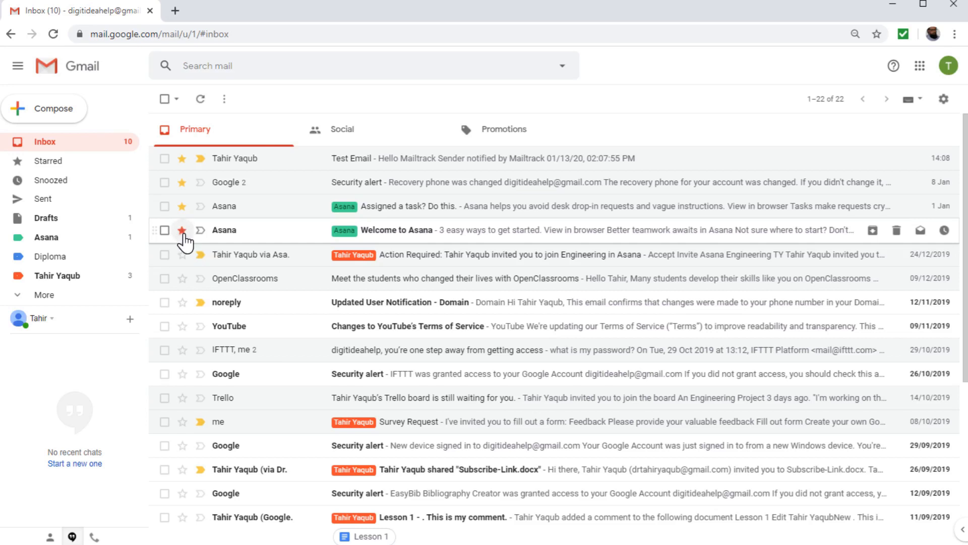
left_click(182, 230)
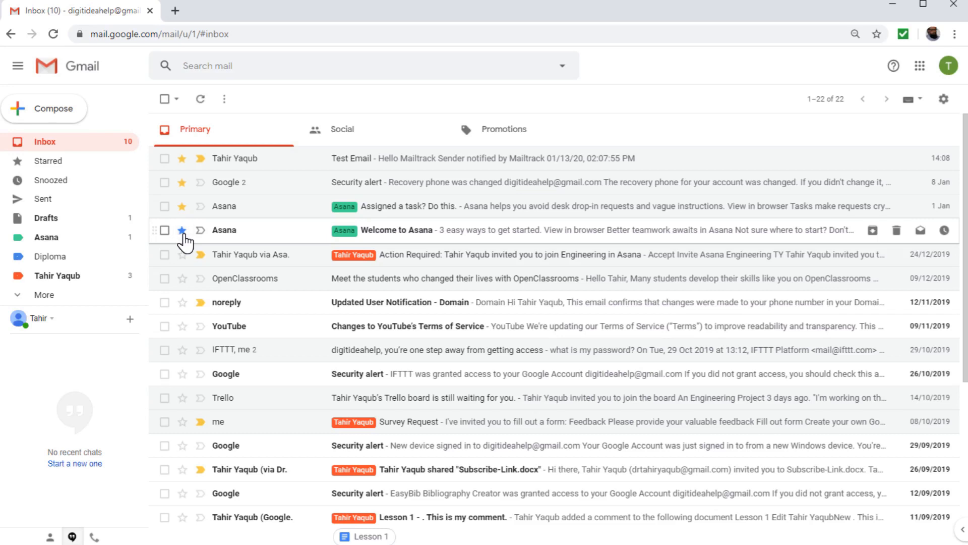
left_click(182, 230)
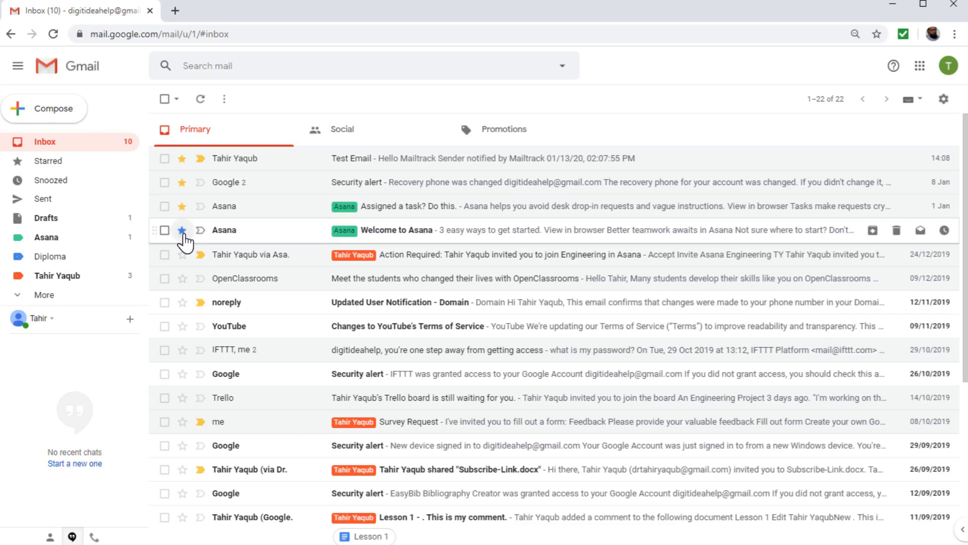
left_click(182, 230)
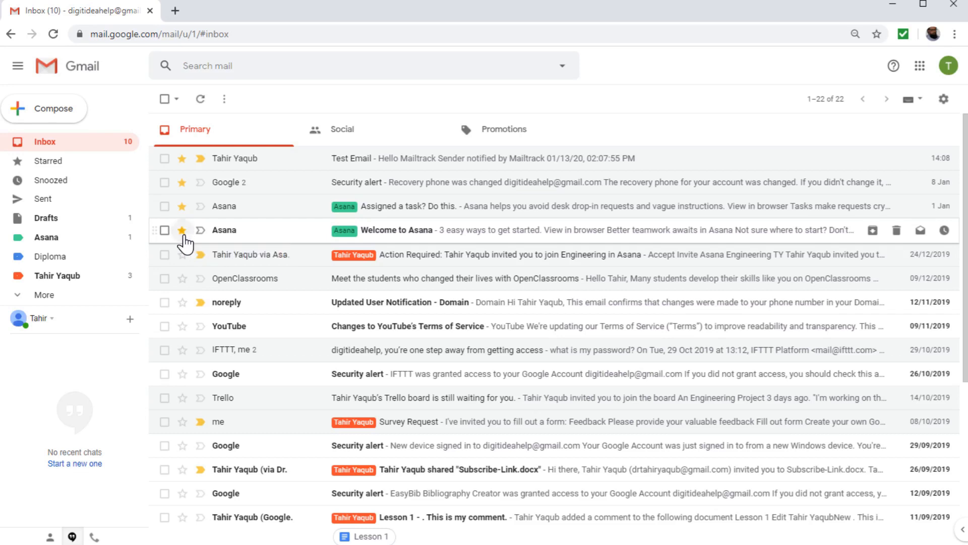
left_click(182, 230)
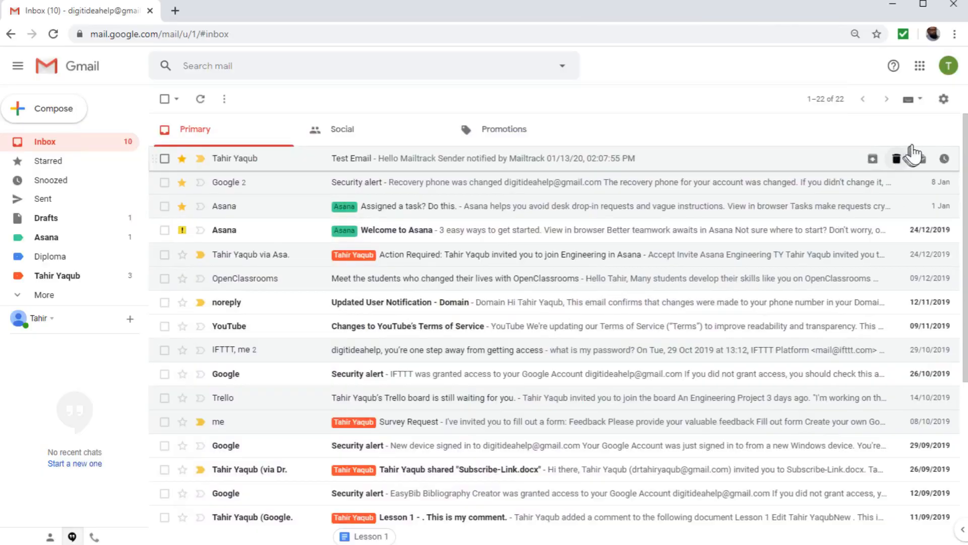
Draft an out-of-office reply for 26 January–2 February 2020 titled 'Out of Office', then cancel.
left_click(944, 99)
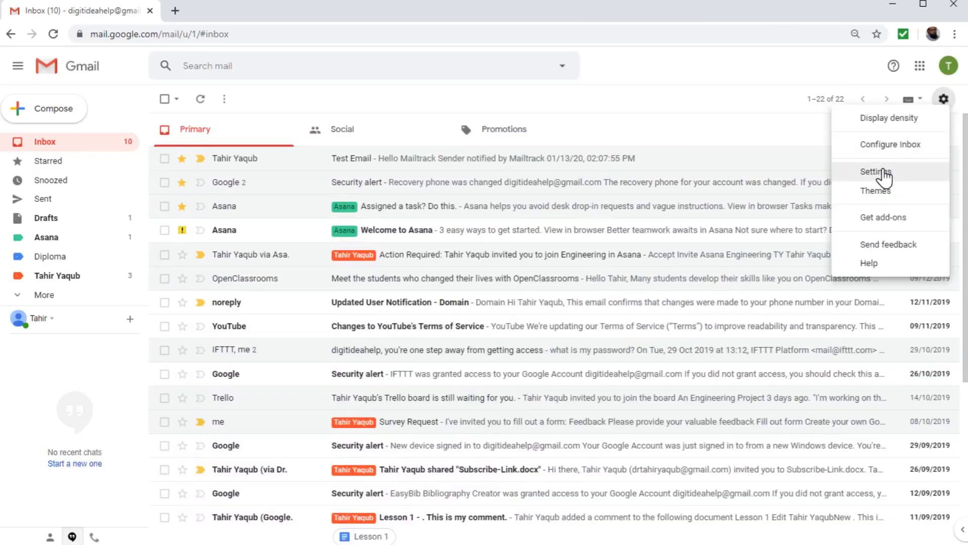
left_click(875, 172)
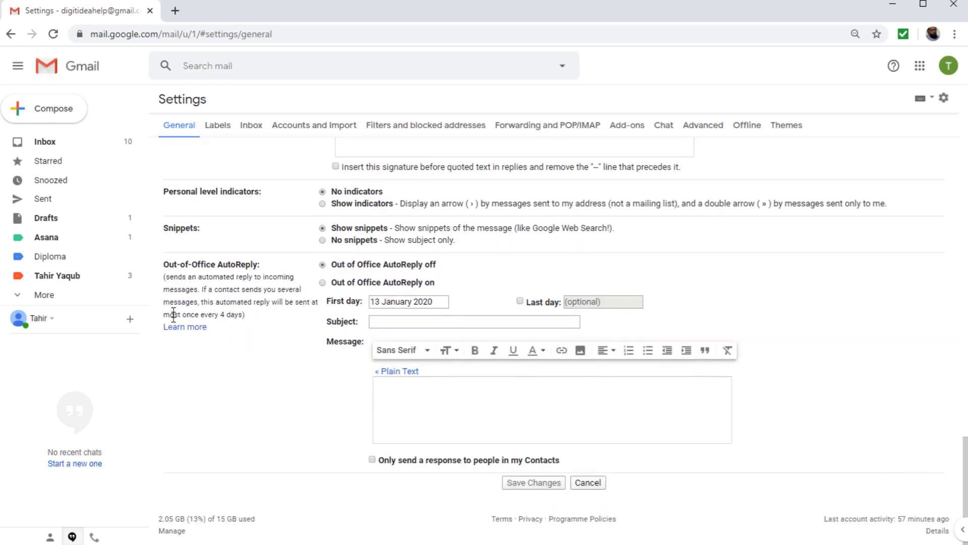
mouse_move(231, 281)
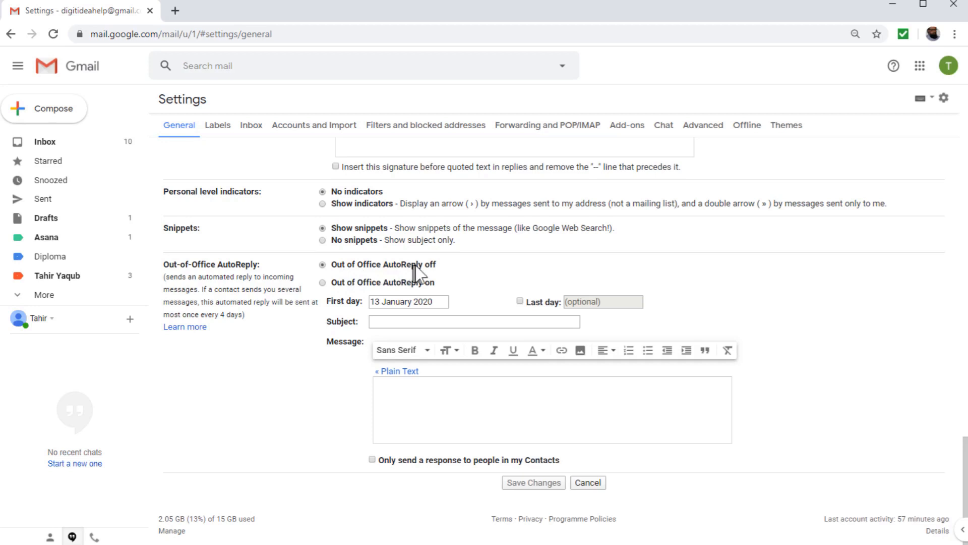
left_click(322, 282)
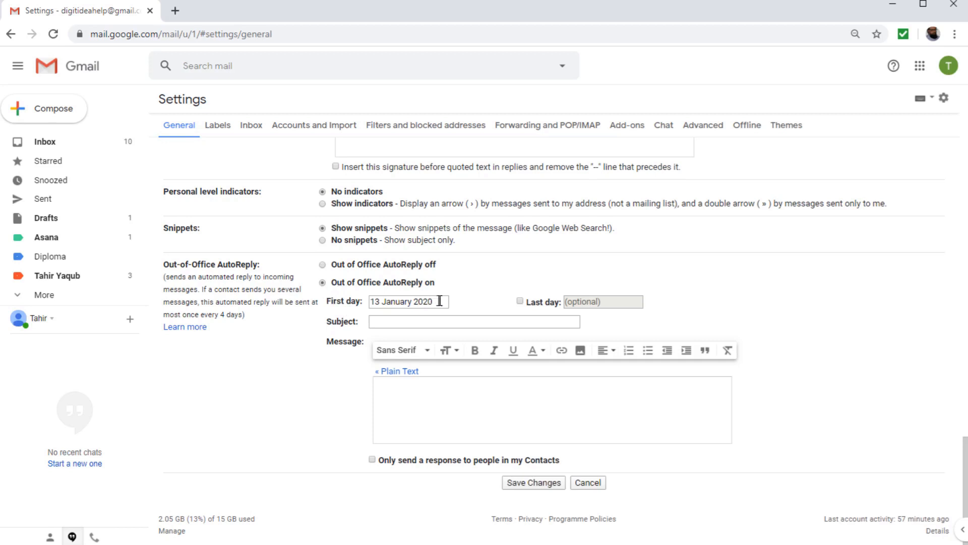
left_click(407, 301)
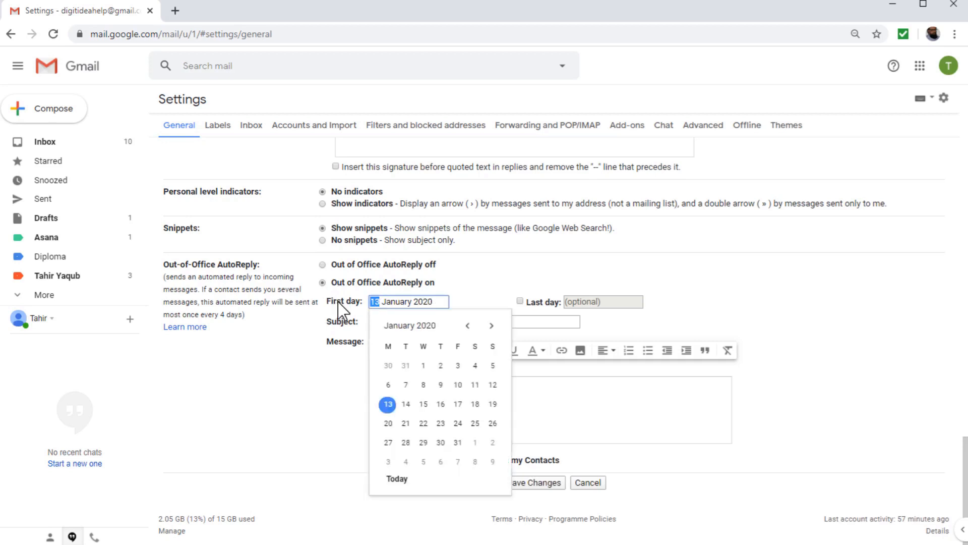
left_click(492, 423)
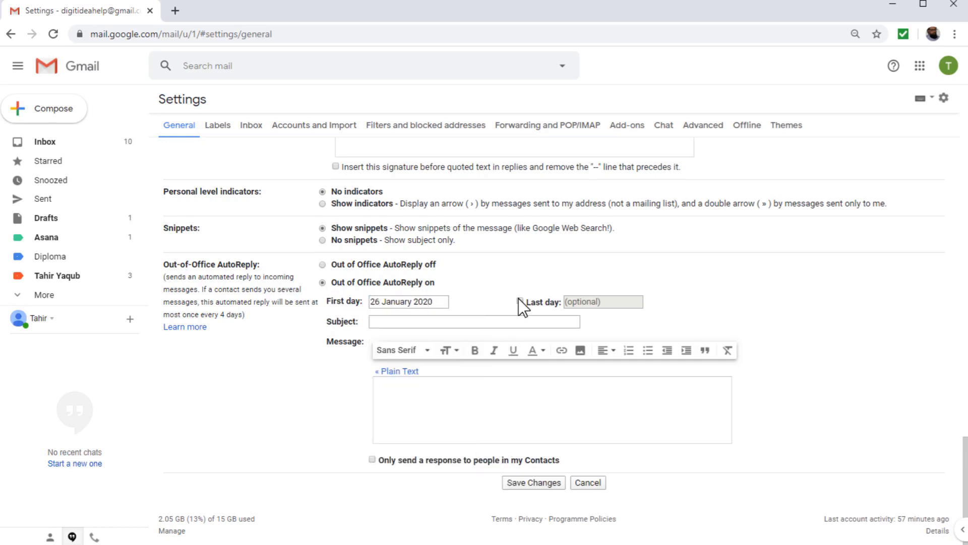
left_click(520, 302)
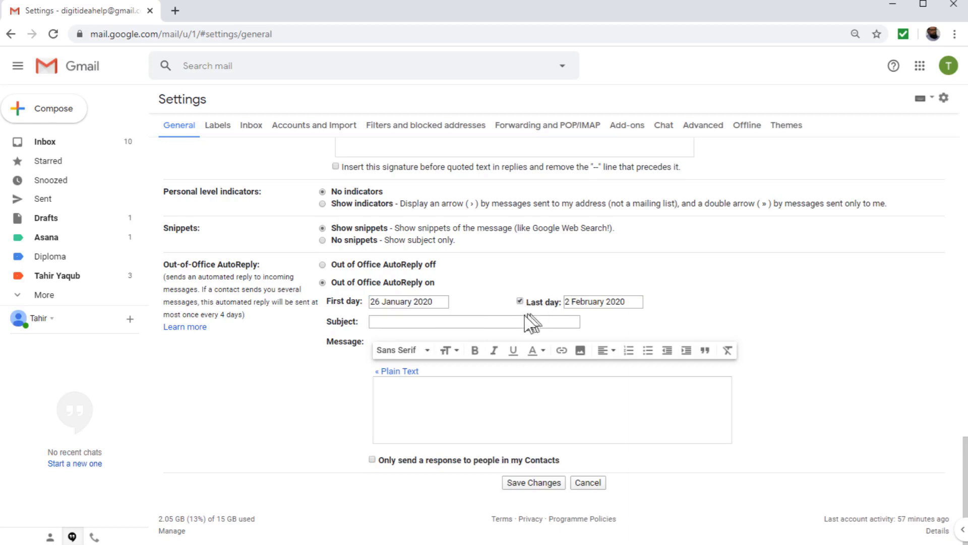
type("Out of Office")
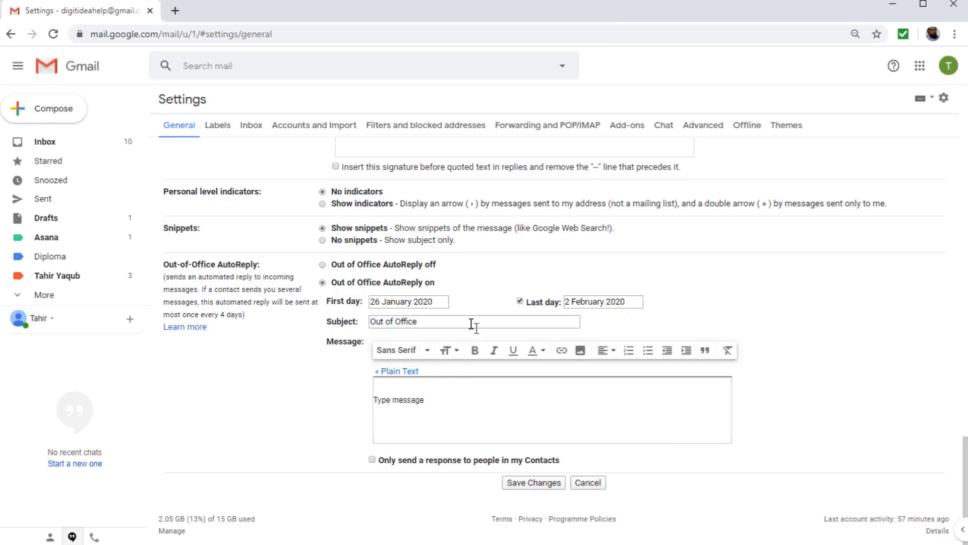
mouse_move(473, 400)
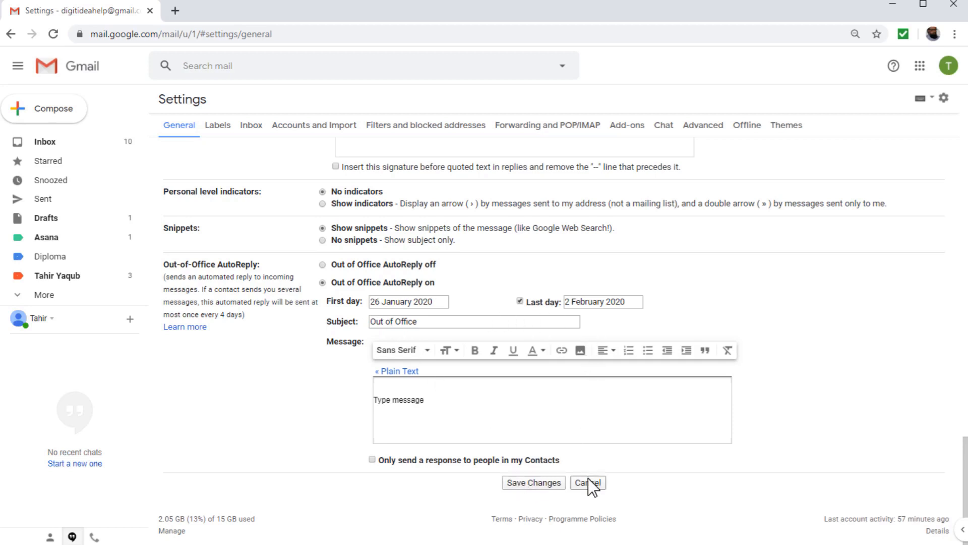
left_click(585, 483)
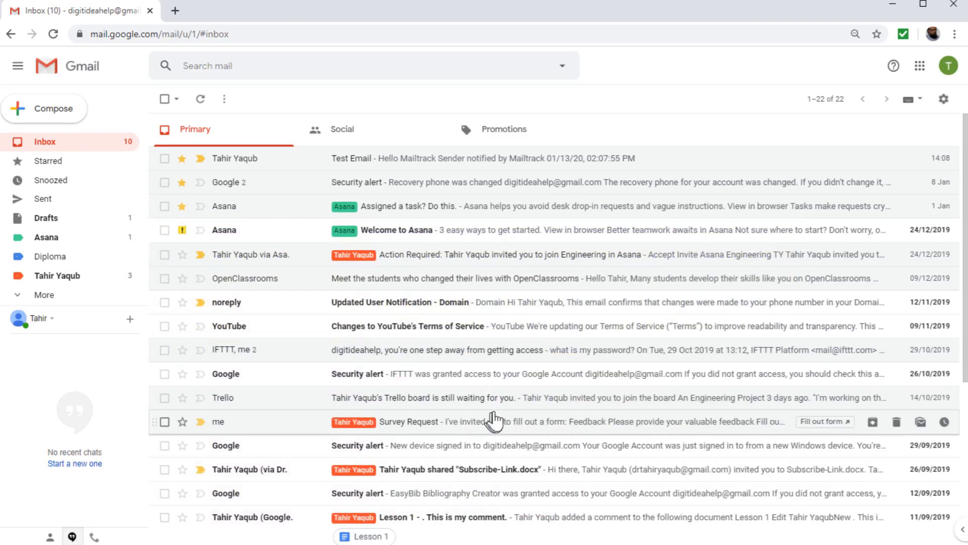
Set the account's custom sender name to 'Digit Idea' under Accounts and Import and save.
left_click(943, 99)
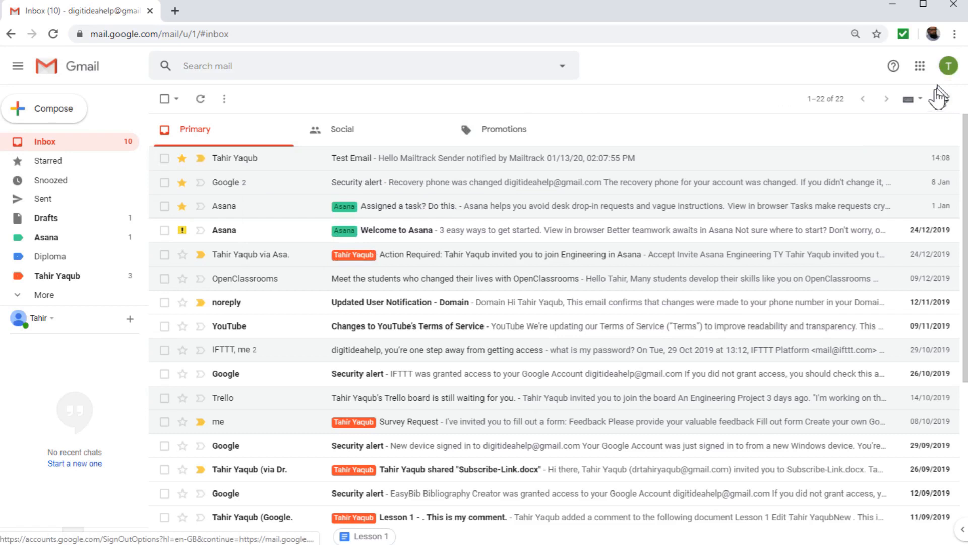
mouse_move(935, 121)
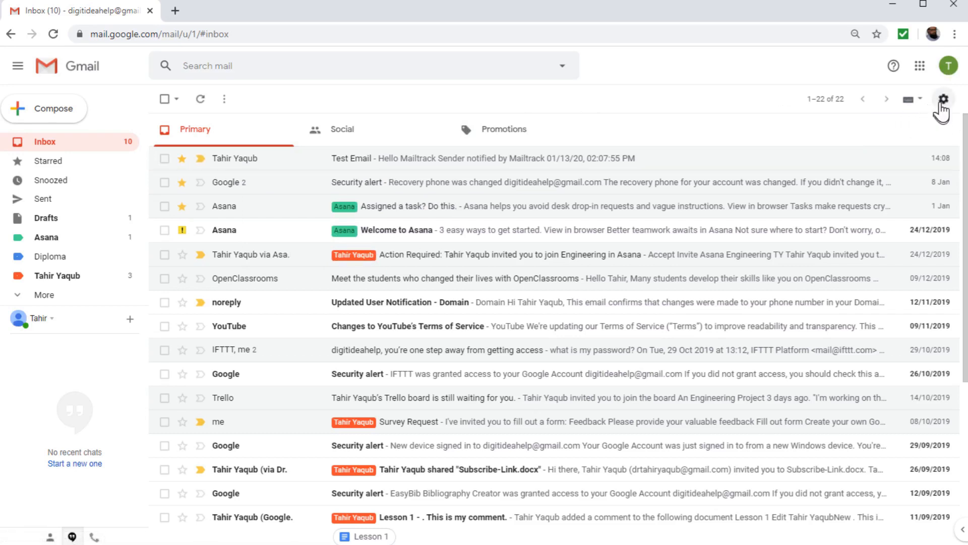
left_click(944, 99)
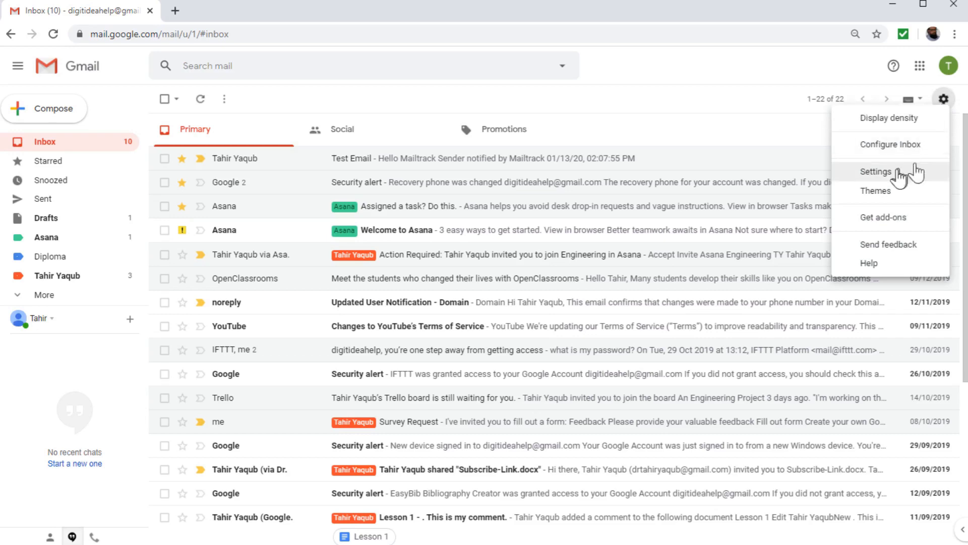
left_click(875, 171)
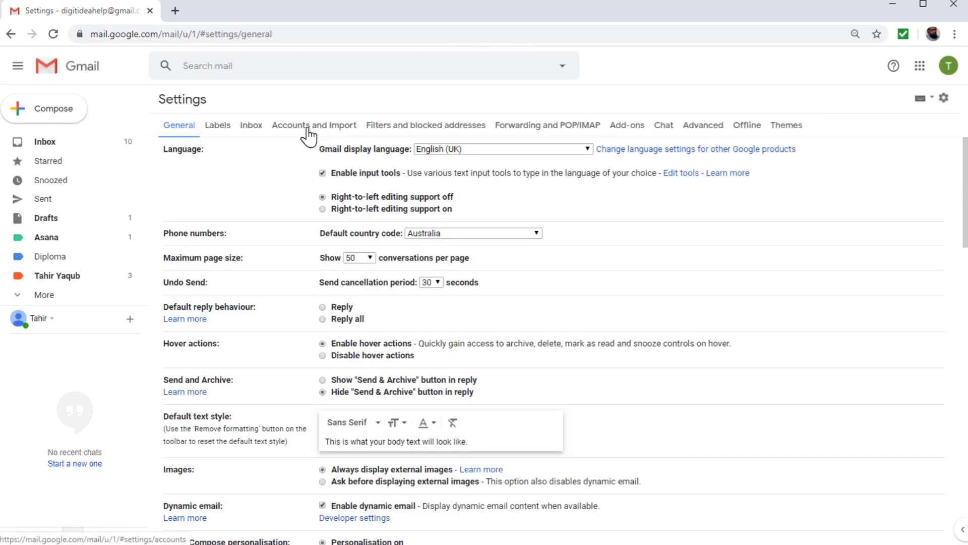
left_click(313, 124)
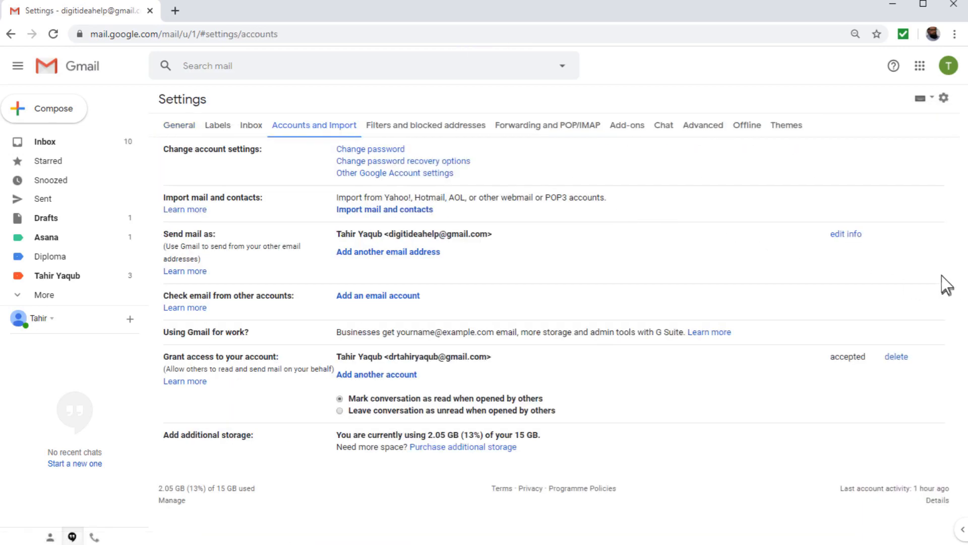
left_click(845, 233)
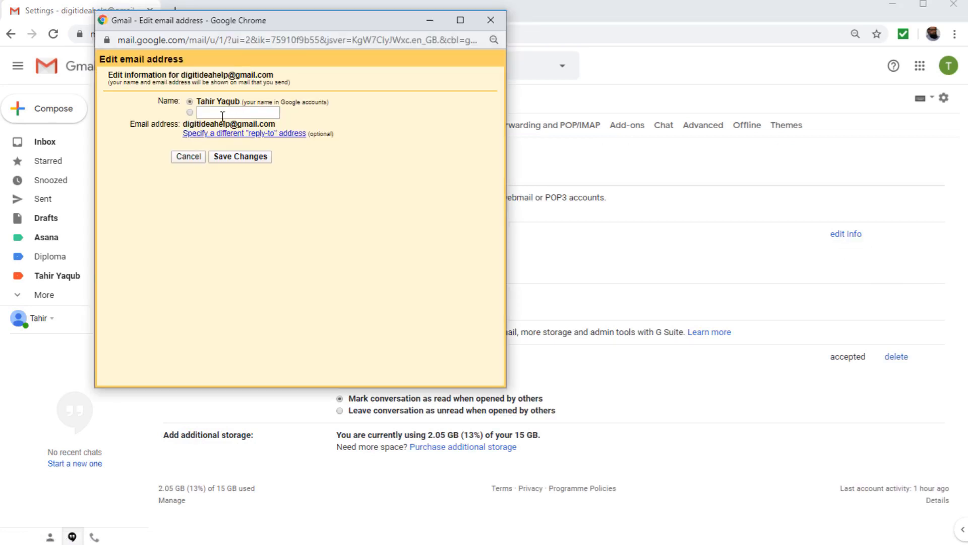
left_click(237, 113)
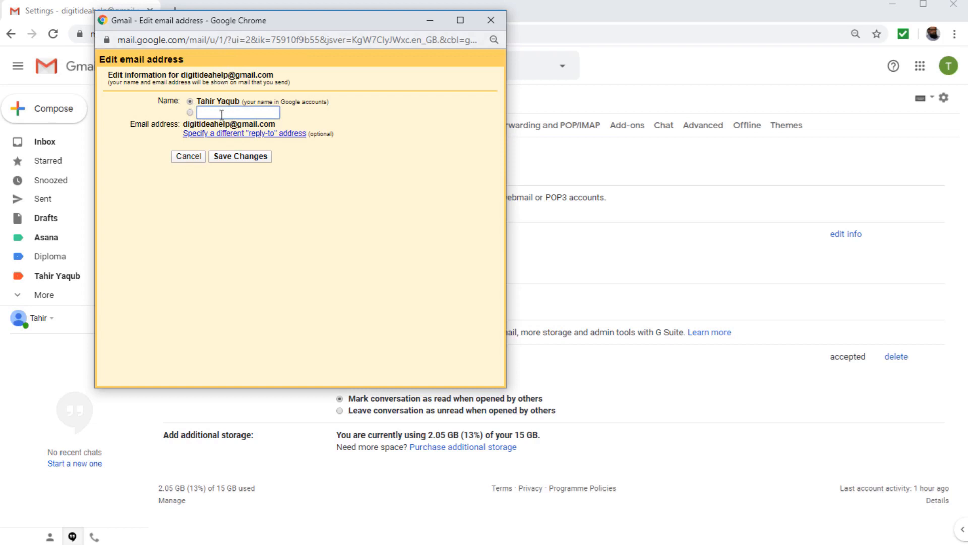
type("Digit Idea")
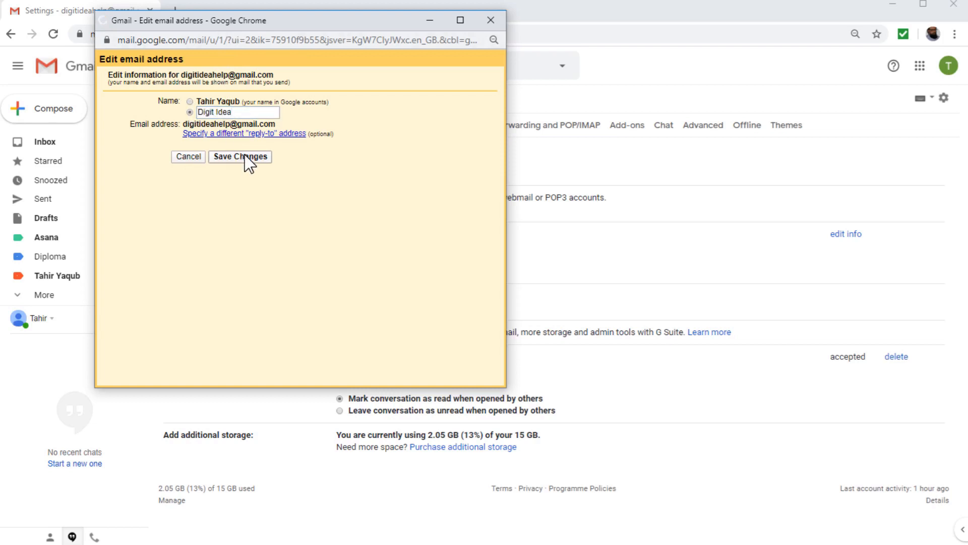
left_click(239, 156)
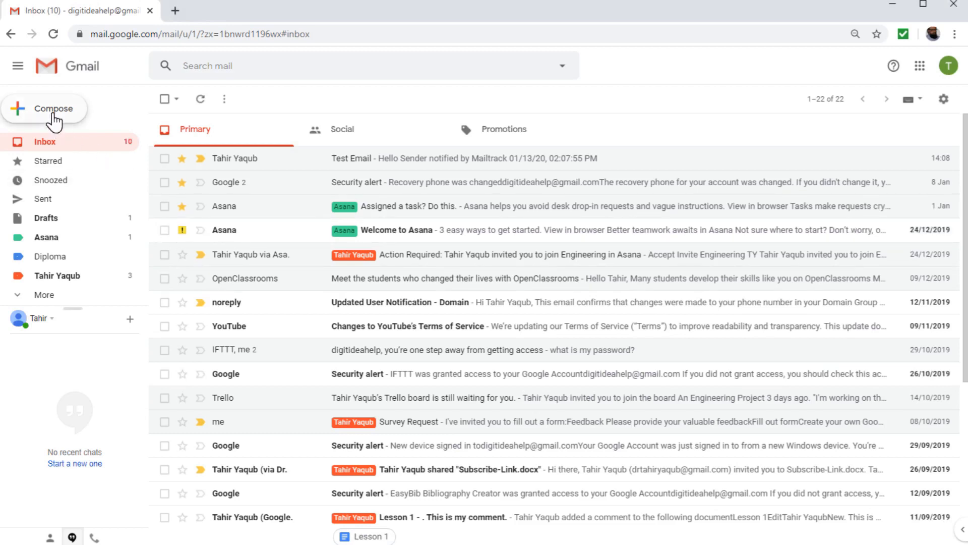
left_click(54, 108)
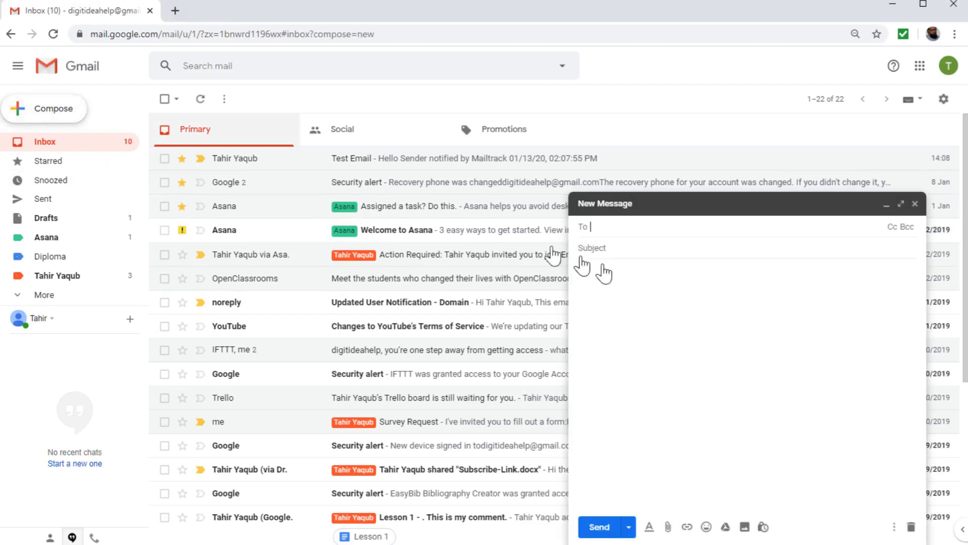
type("d")
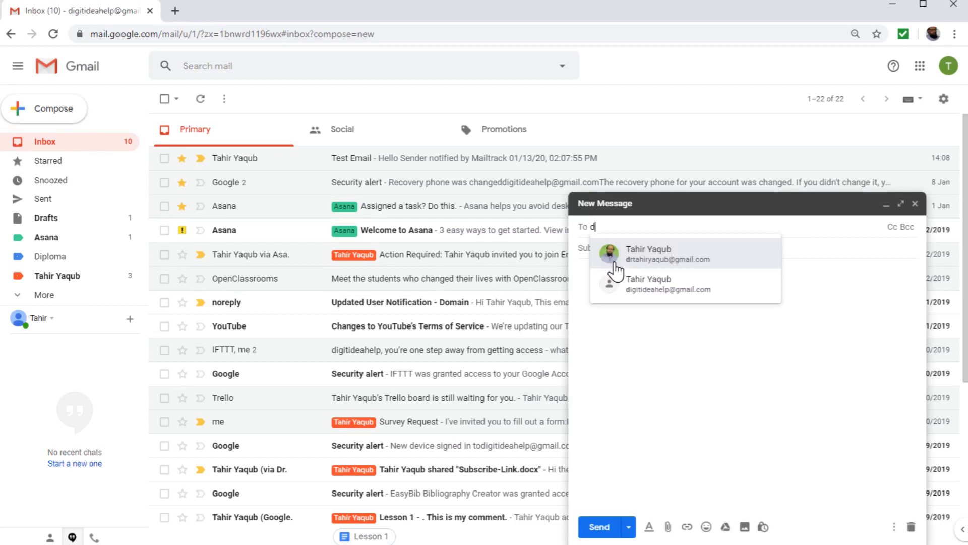
left_click(667, 253)
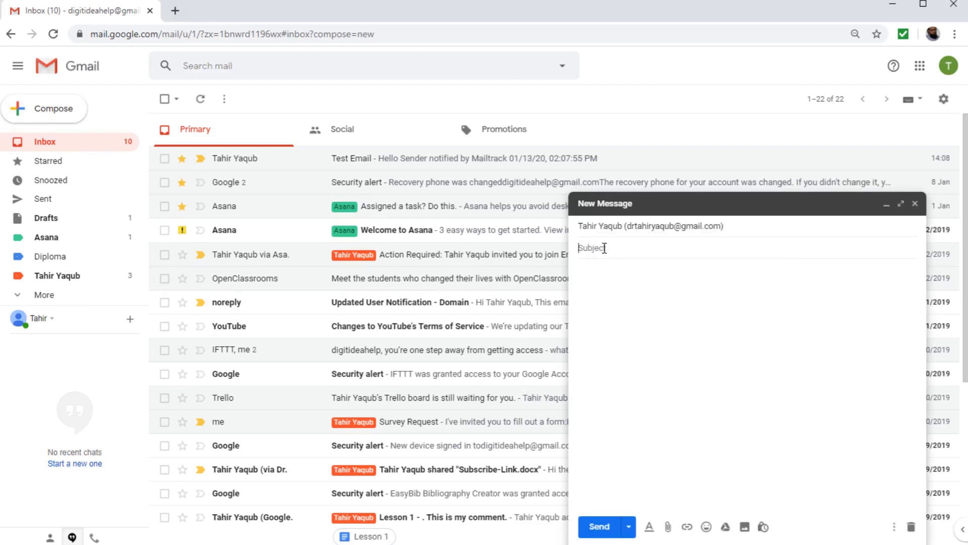
type("hi")
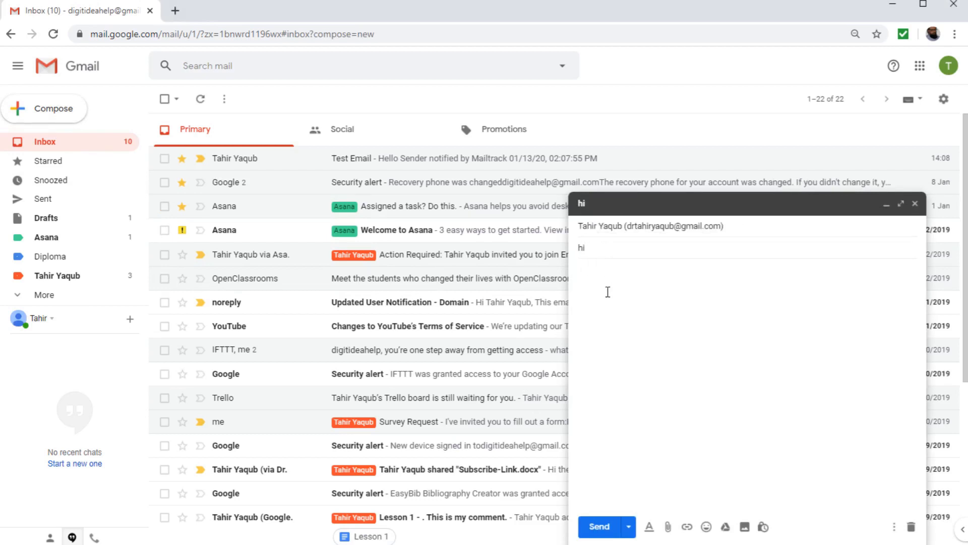
left_click(598, 527)
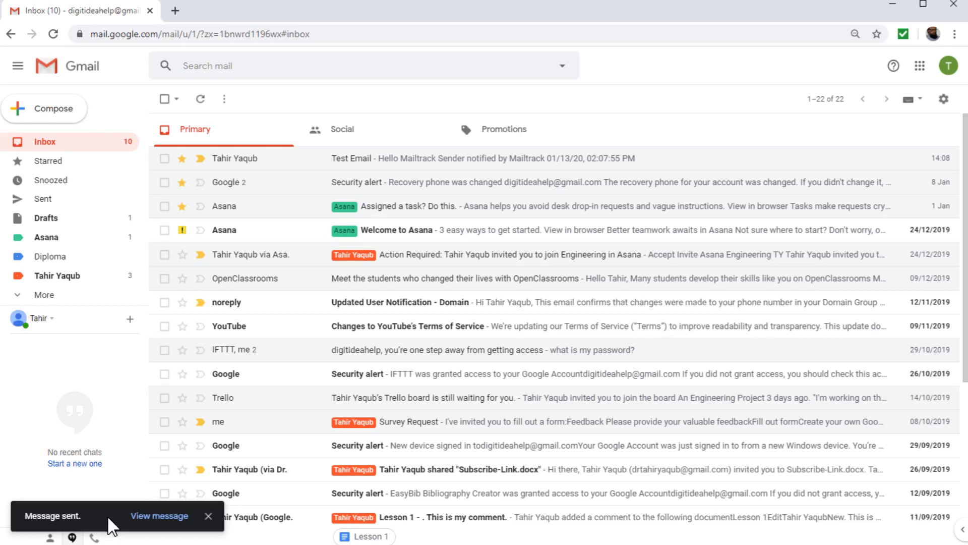
mouse_move(110, 528)
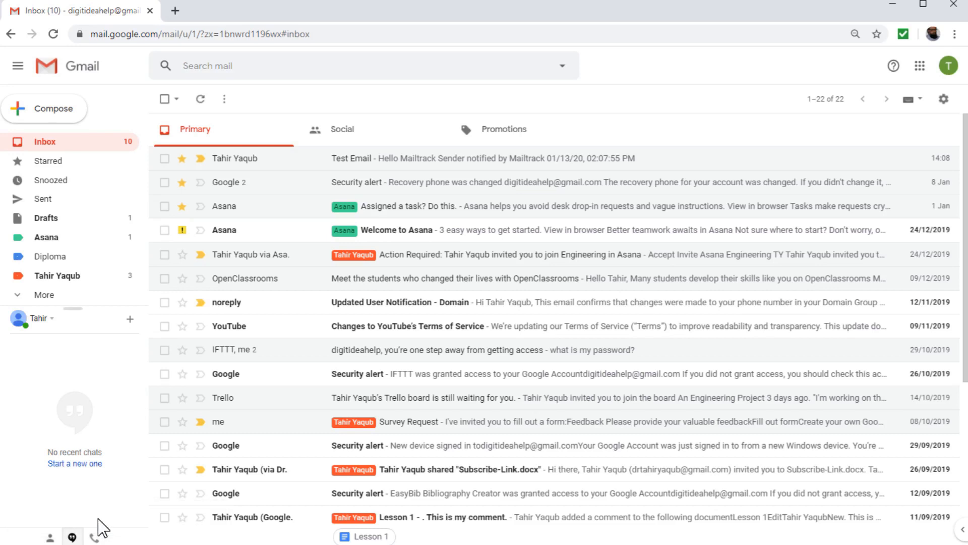
left_click(943, 99)
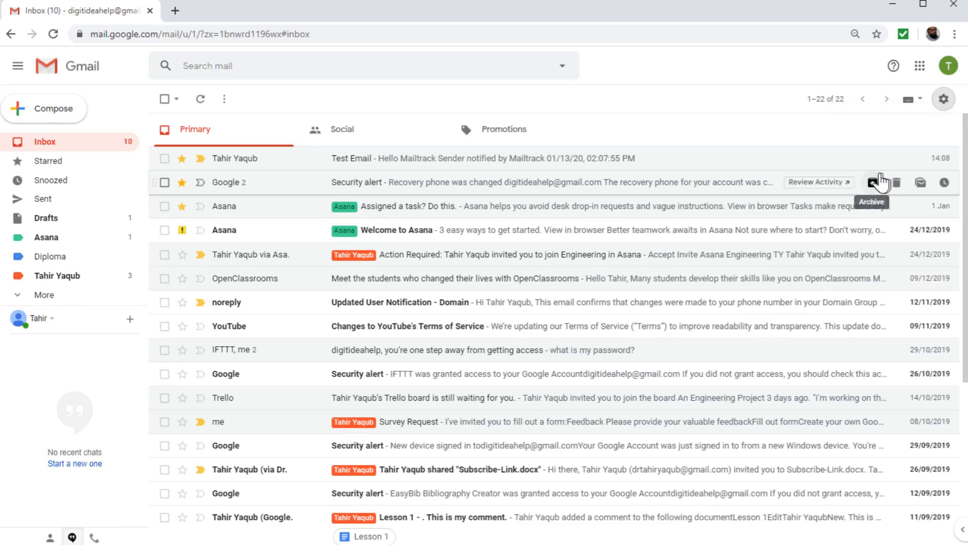
Change Gmail's Send cancellation period in General settings to 20 seconds and save the changes.
left_click(944, 99)
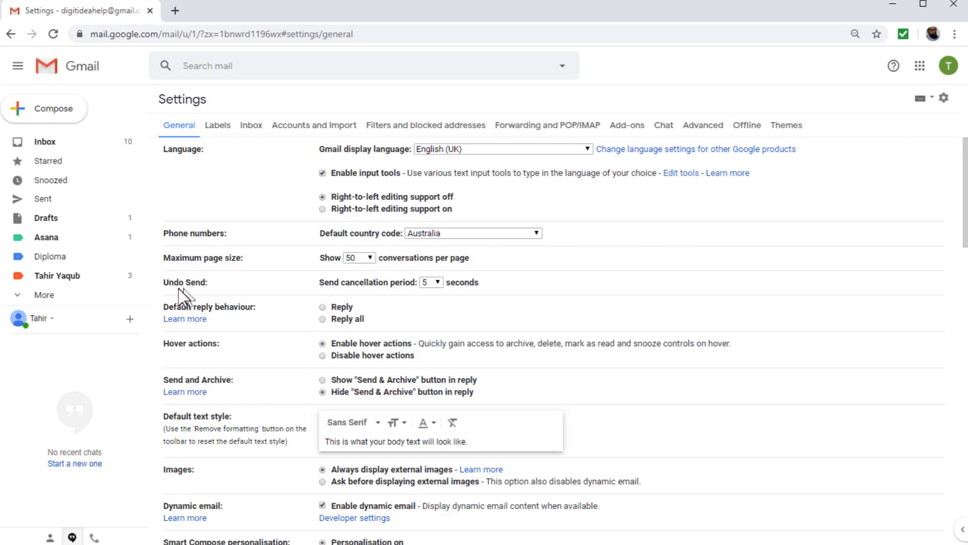
mouse_move(200, 299)
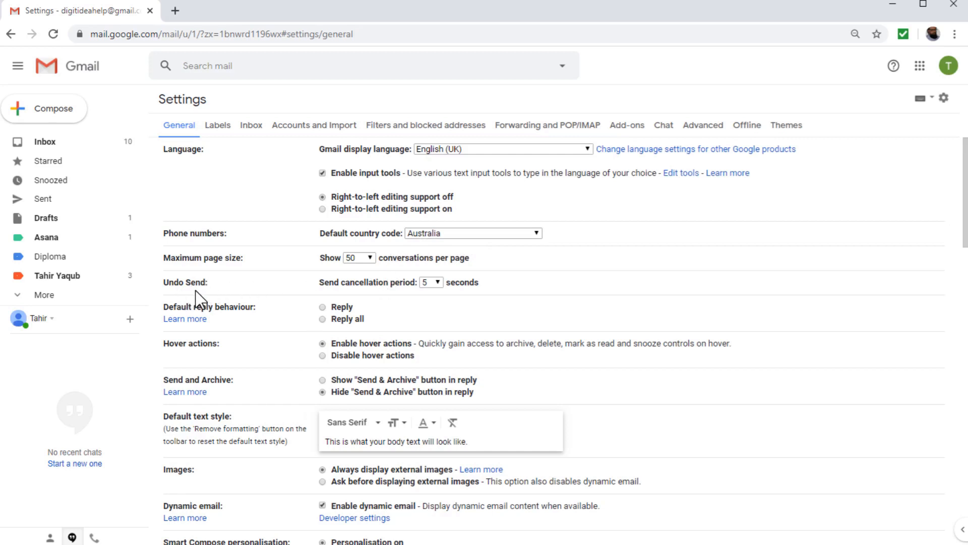
mouse_move(333, 300)
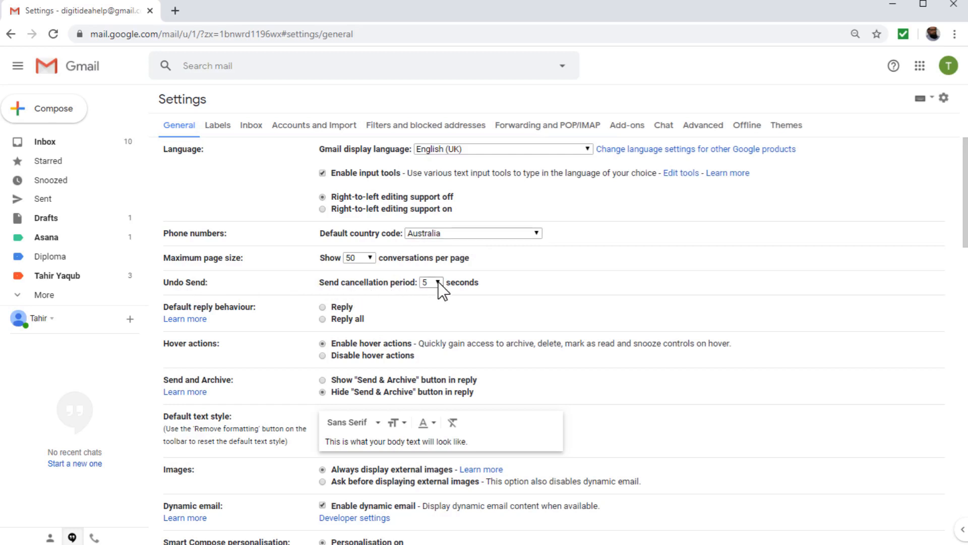
left_click(430, 283)
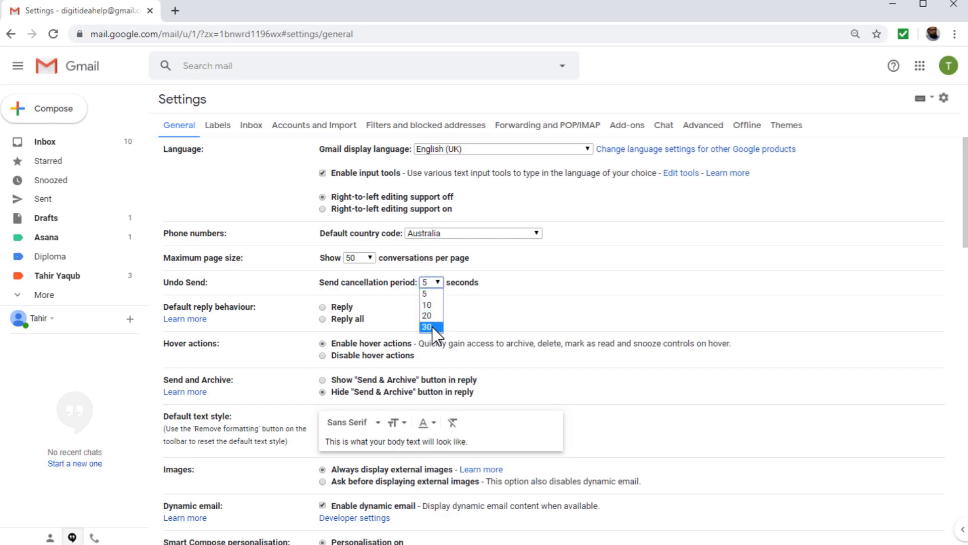
left_click(426, 315)
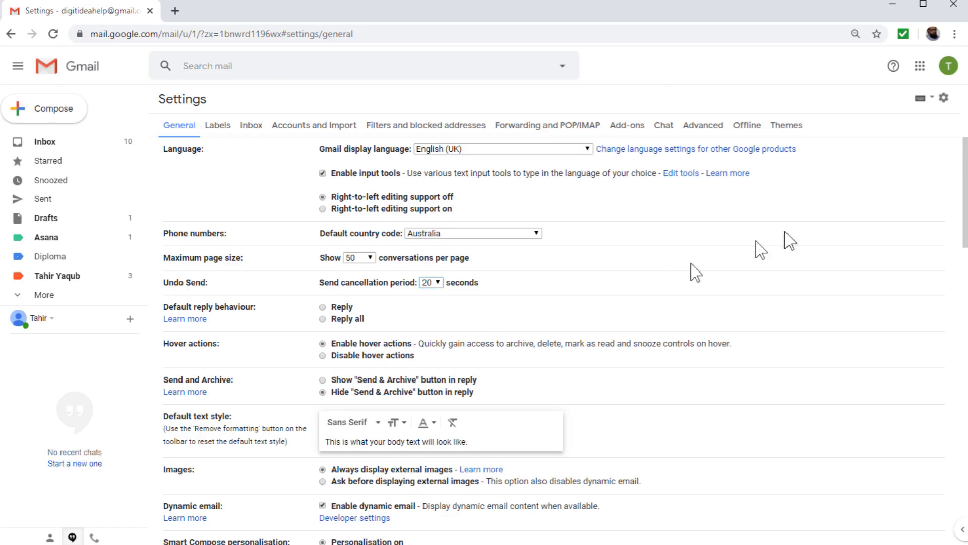
scroll("down", 3)
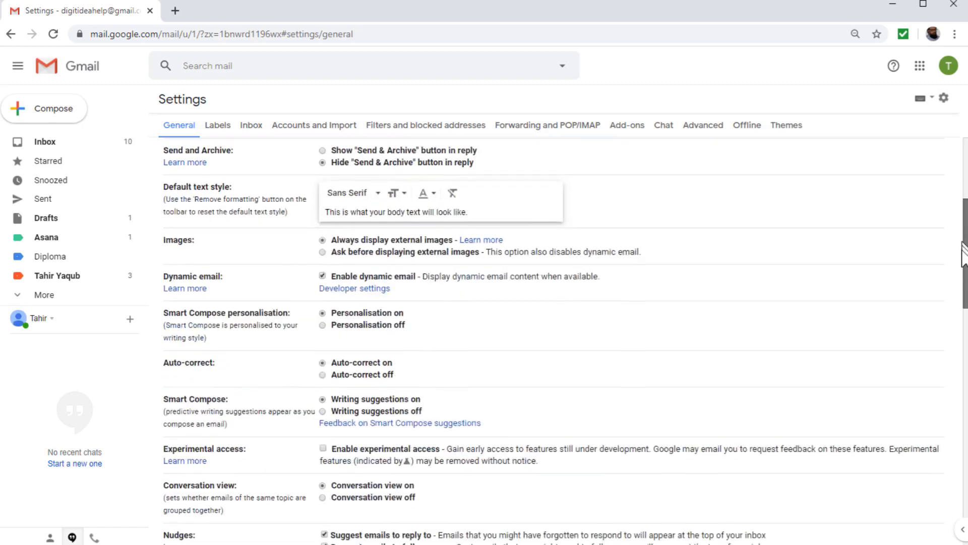
scroll("down", 3)
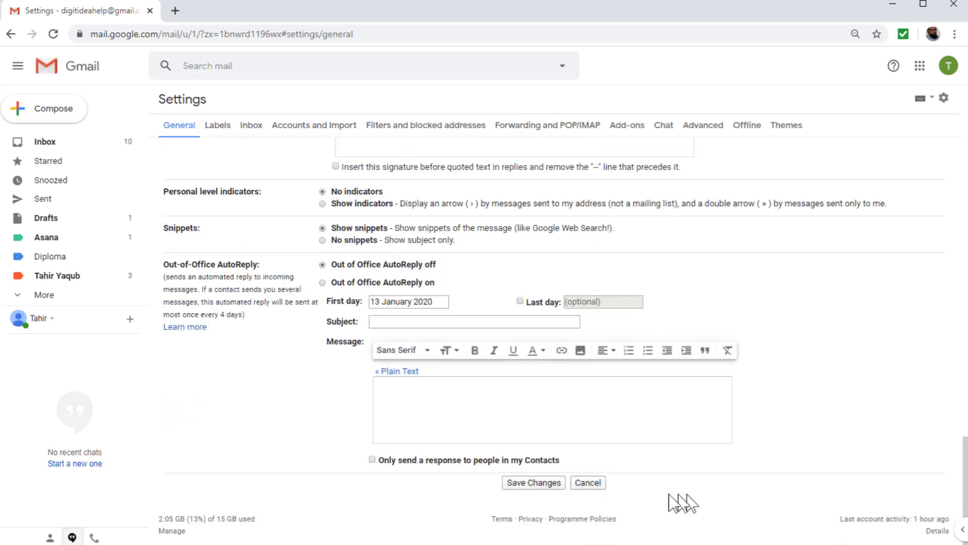
left_click(533, 482)
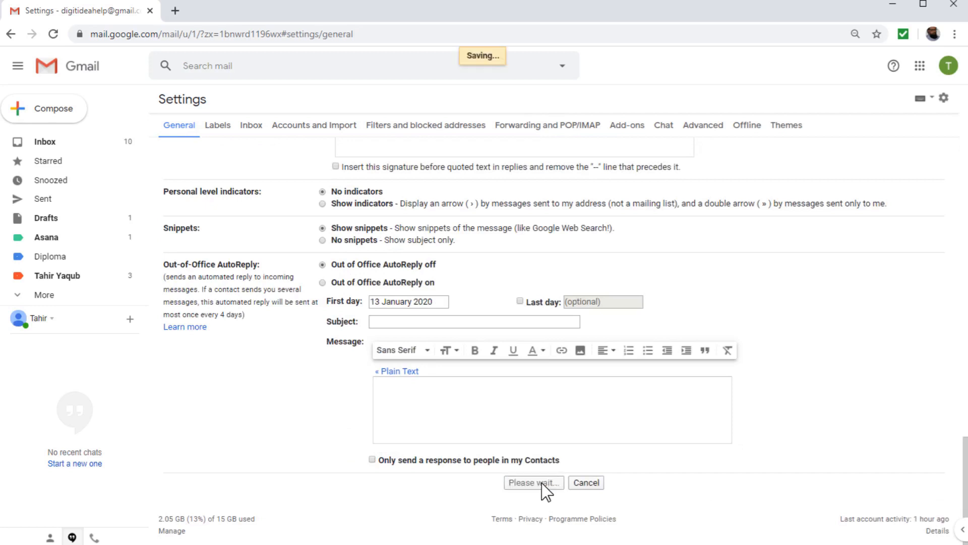